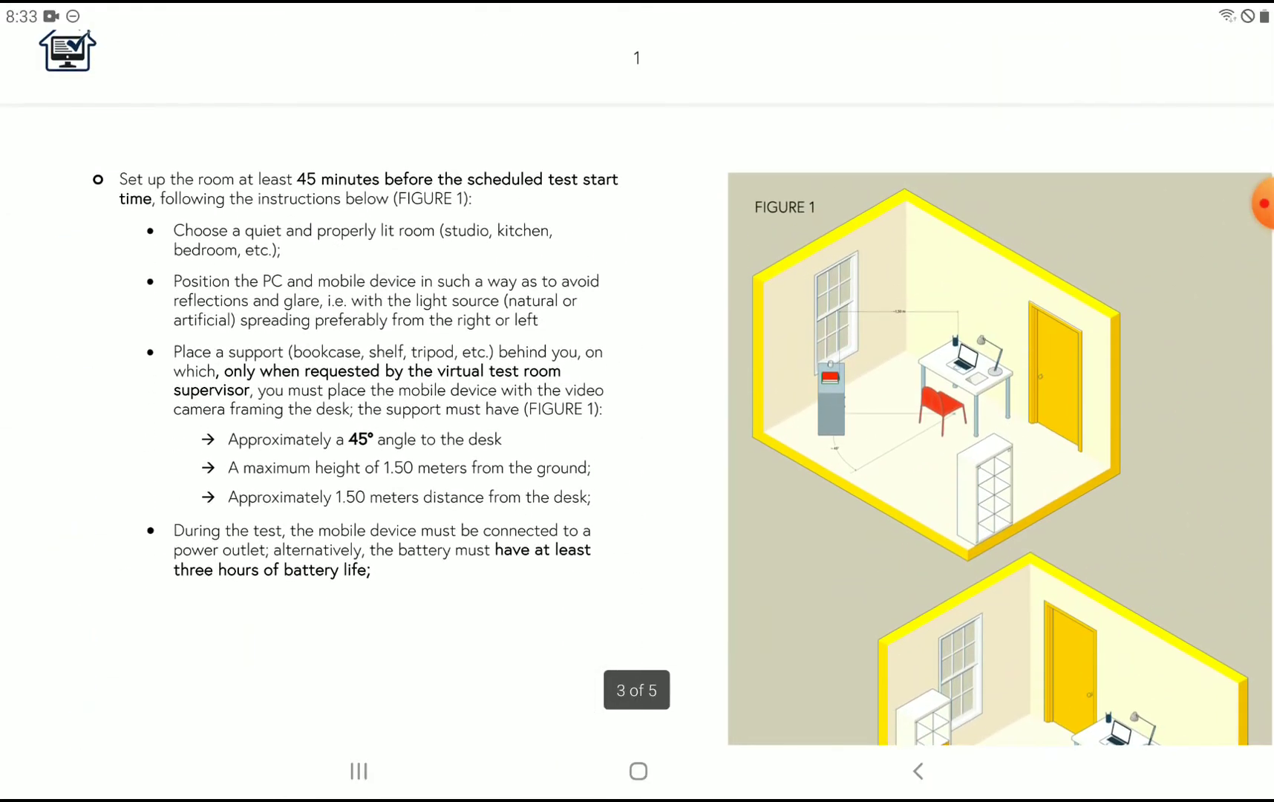
- Scroll back through pages 4 and 3 to return to the TOLC@HOME title page
{"action": "scroll", "scroll_direction": "down", "scroll_amount": 3}
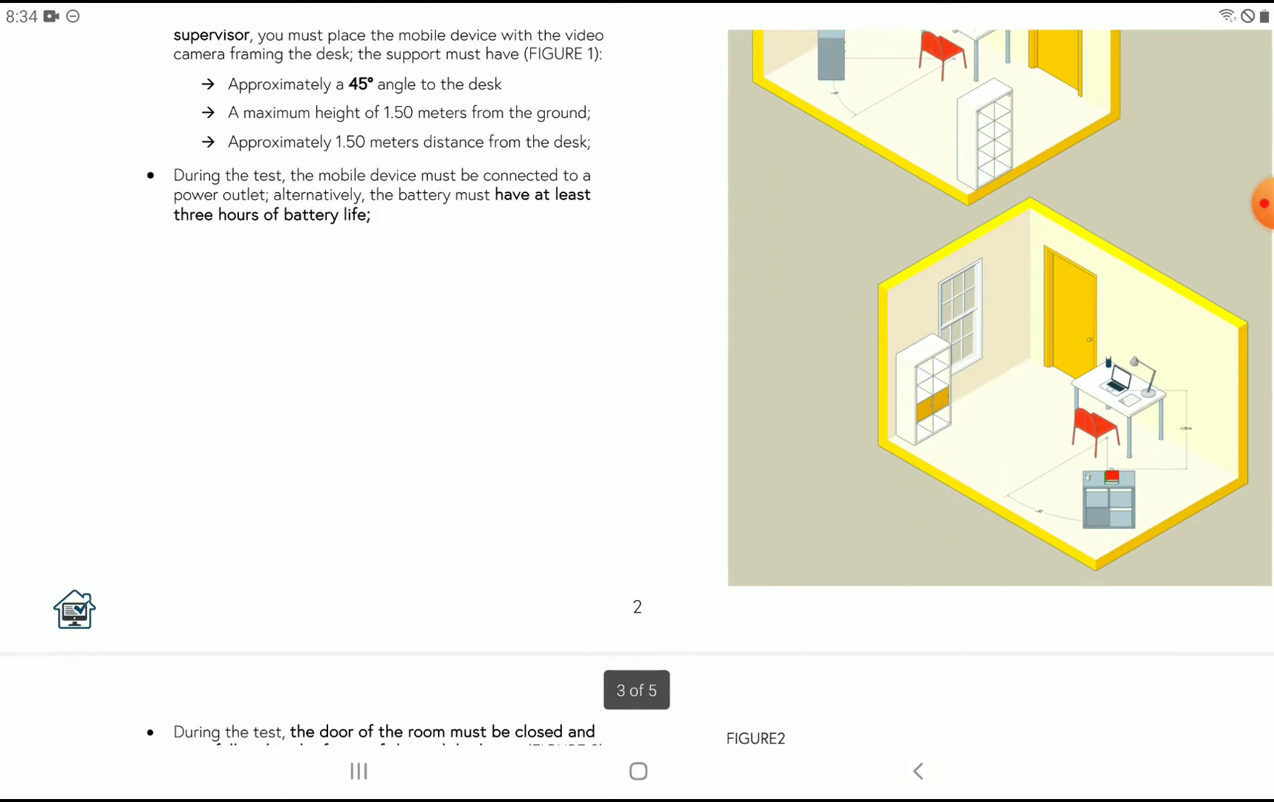
{"action": "scroll", "scroll_direction": "down", "scroll_amount": 3}
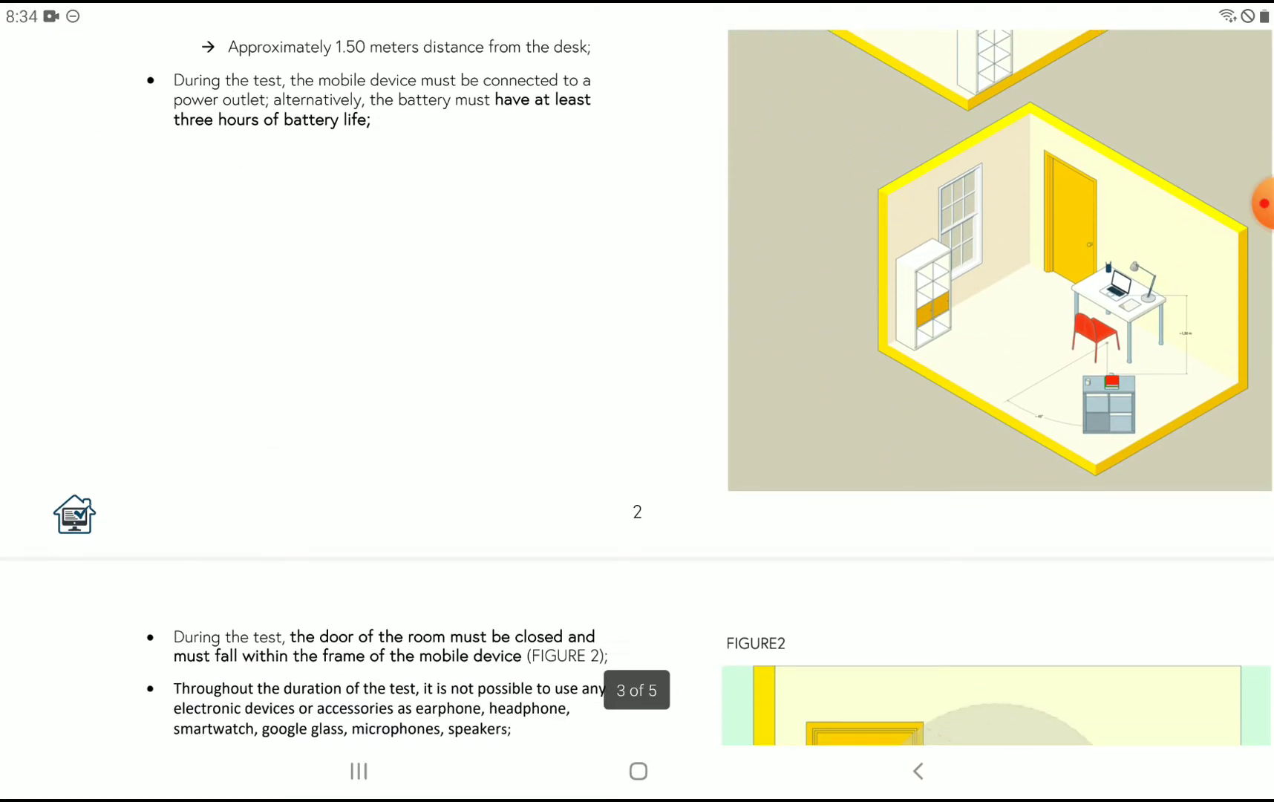
{"action": "scroll", "scroll_direction": "down", "scroll_amount": 3}
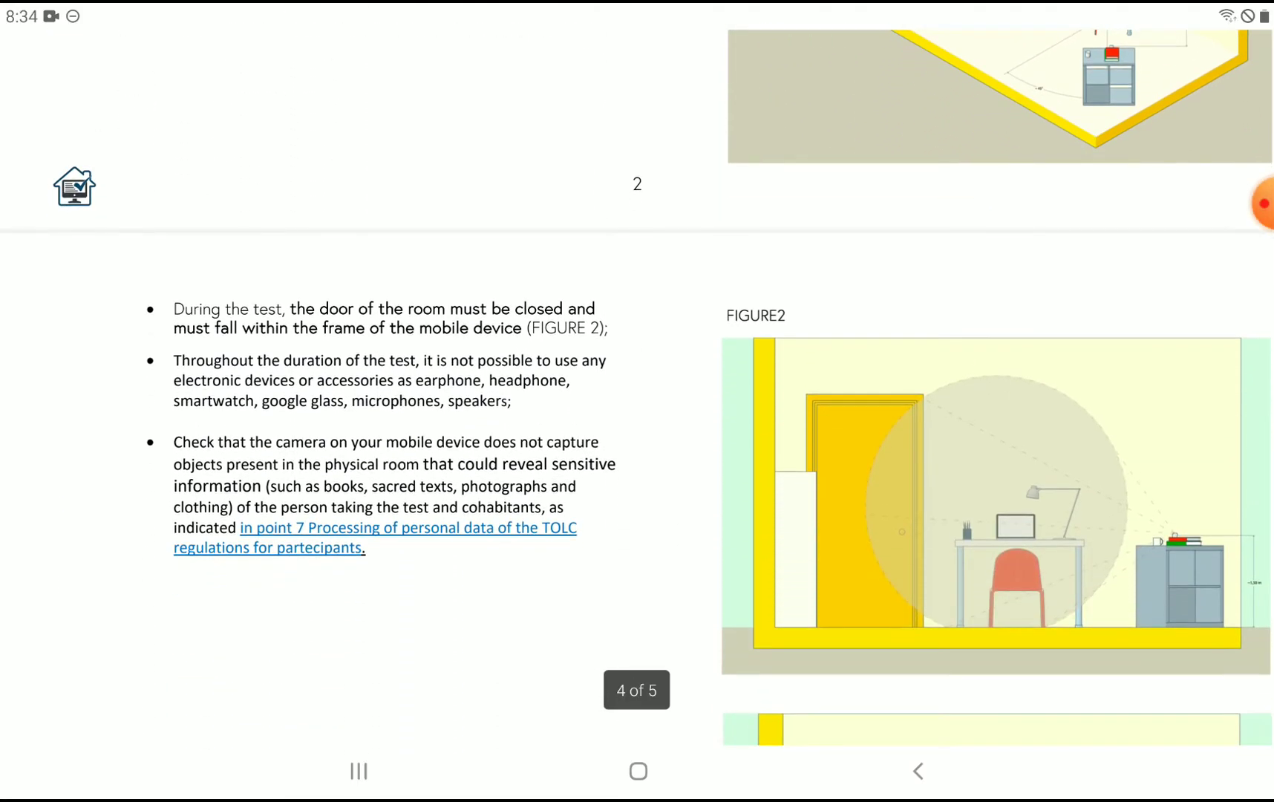
{"action": "scroll", "scroll_direction": "down", "scroll_amount": 3}
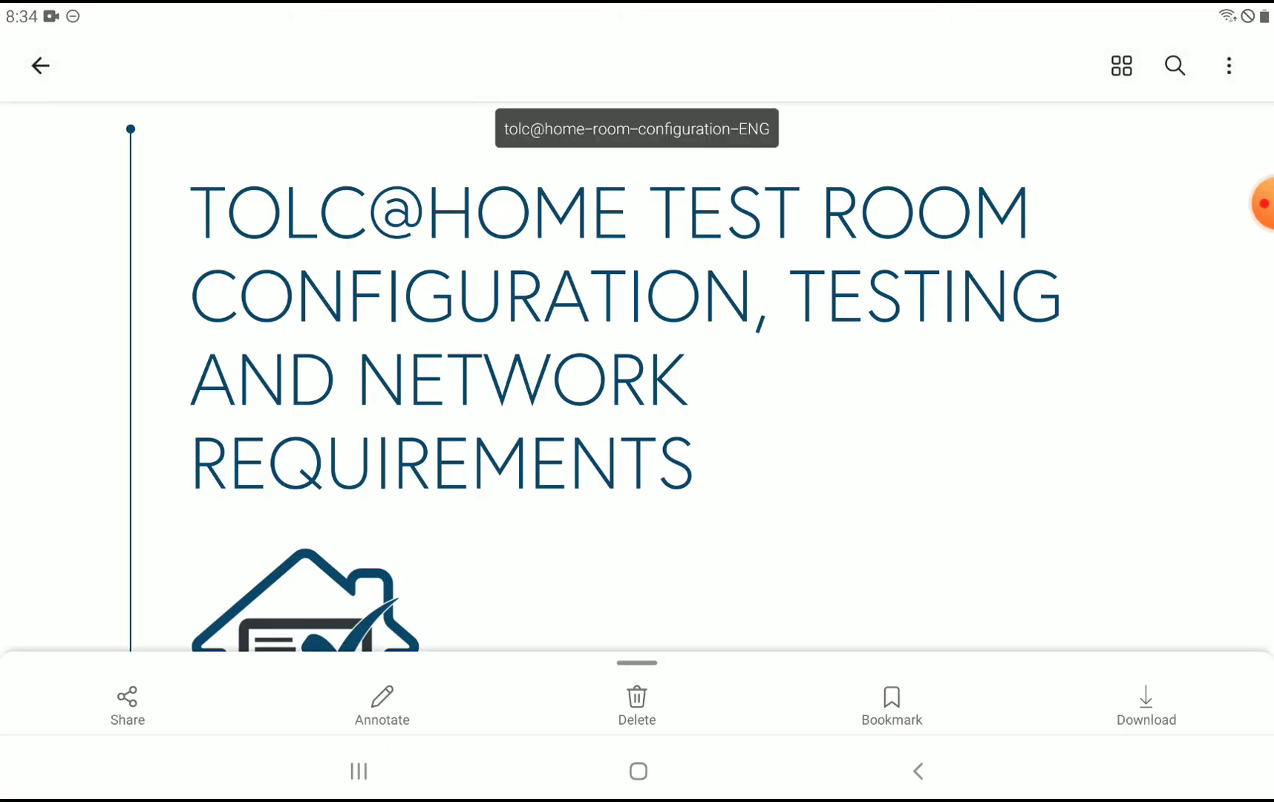
- Start annotating, circle TOLC@HOME in the title with the orange pen, then move to page 2
{"action": "left_click", "coordinate": [381, 697]}
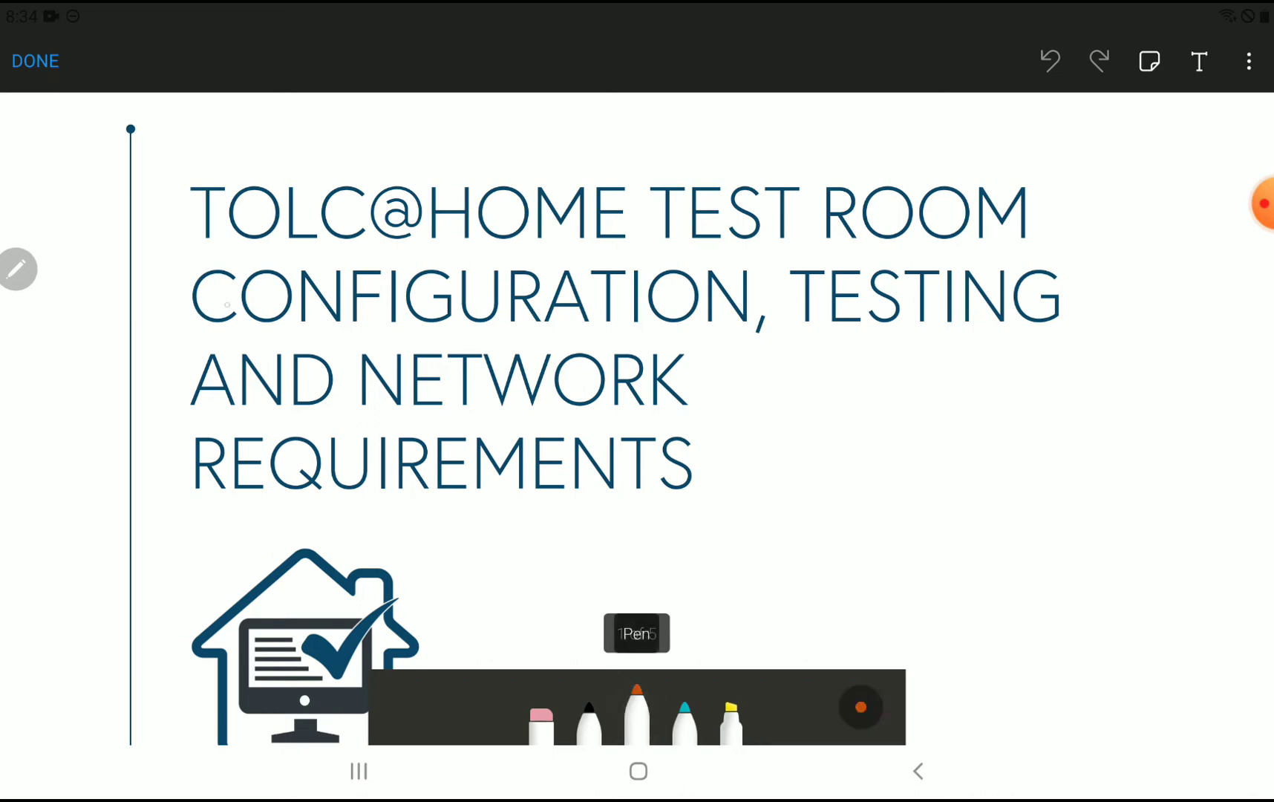
{"action": "left_click_drag", "start_coordinate": [187, 162], "coordinate": [625, 243]}
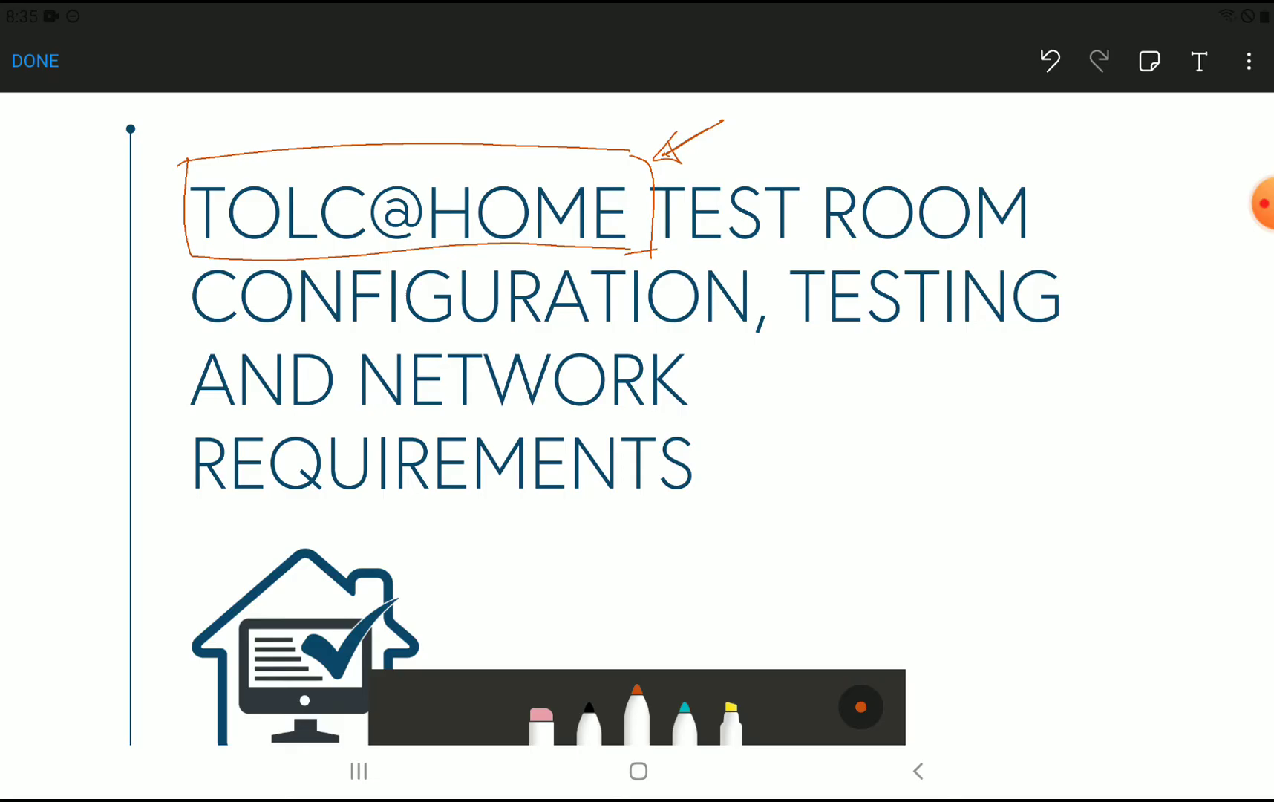
{"action": "scroll", "scroll_direction": "down", "scroll_amount": 3}
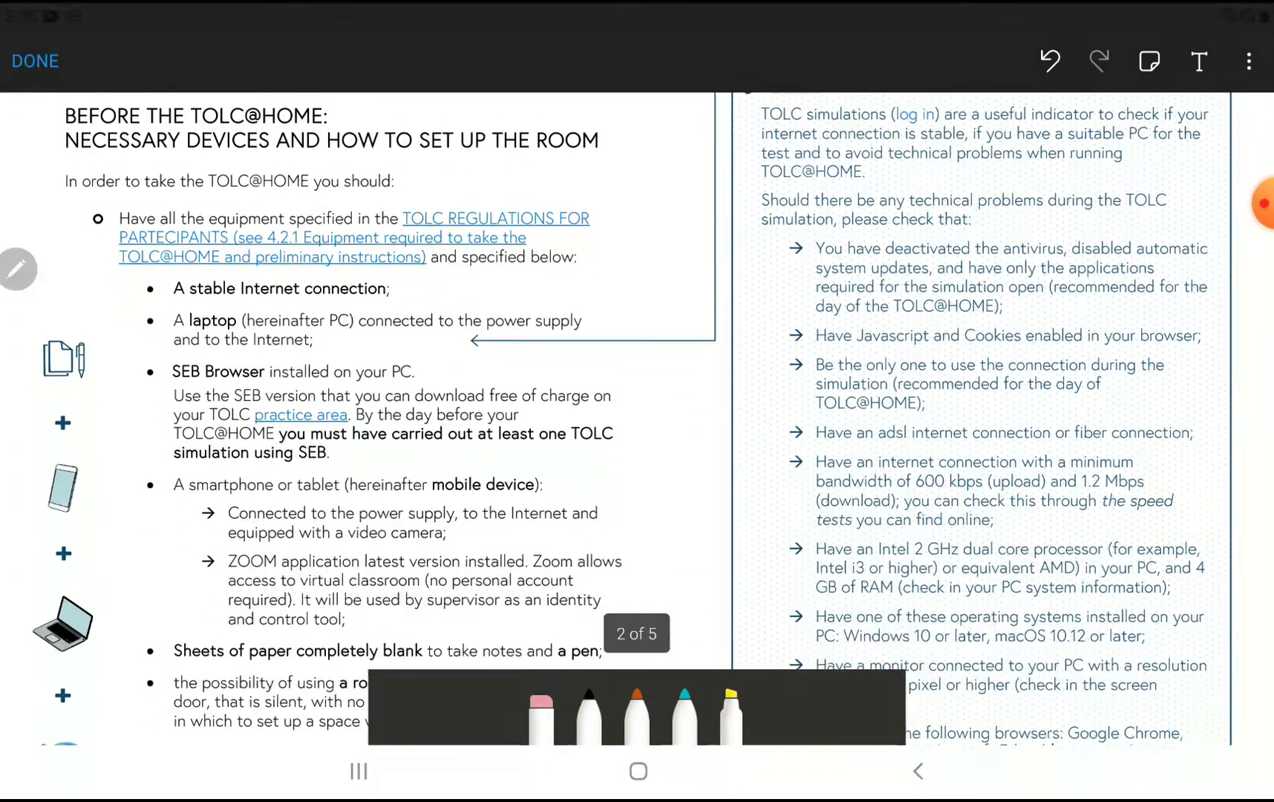
- With the orange pen, circle the laptop icon on page 2 and add a stroke near the text
{"action": "scroll", "scroll_direction": "down", "scroll_amount": 3}
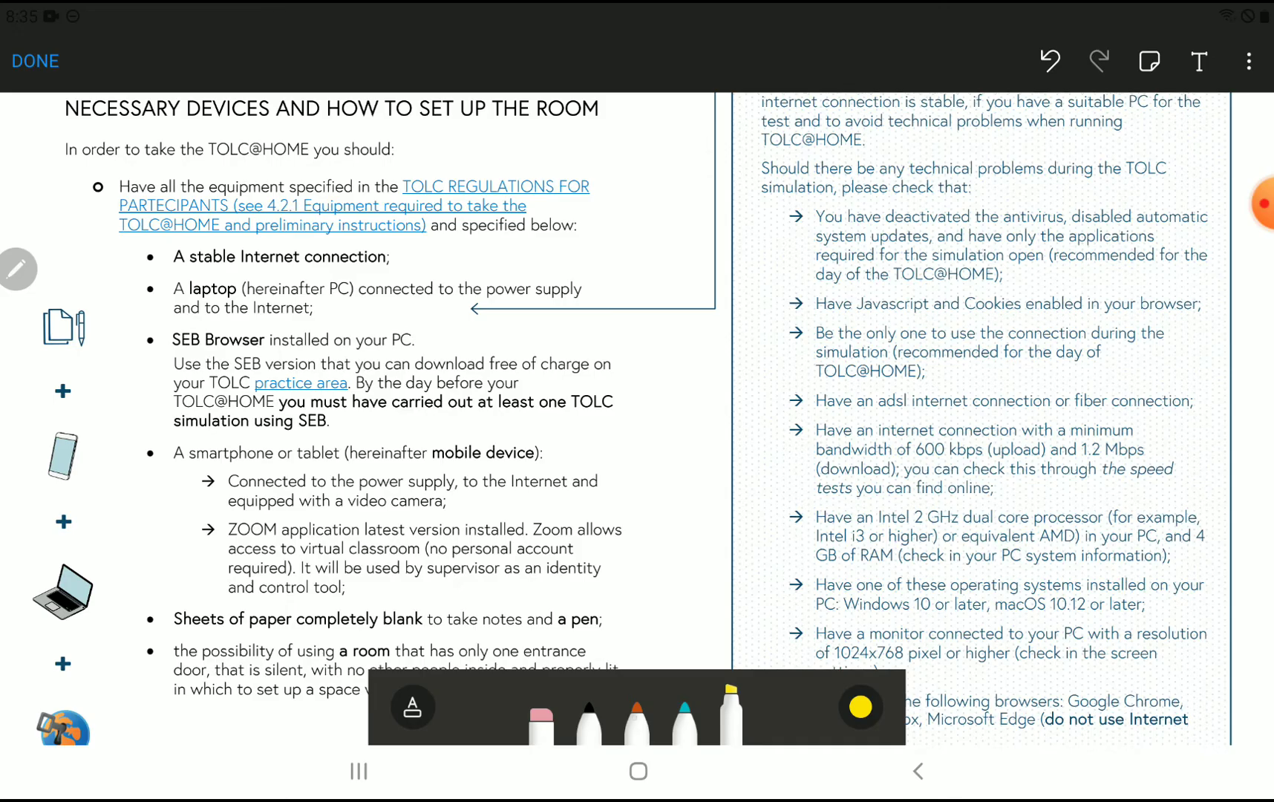
{"action": "left_click", "coordinate": [635, 727]}
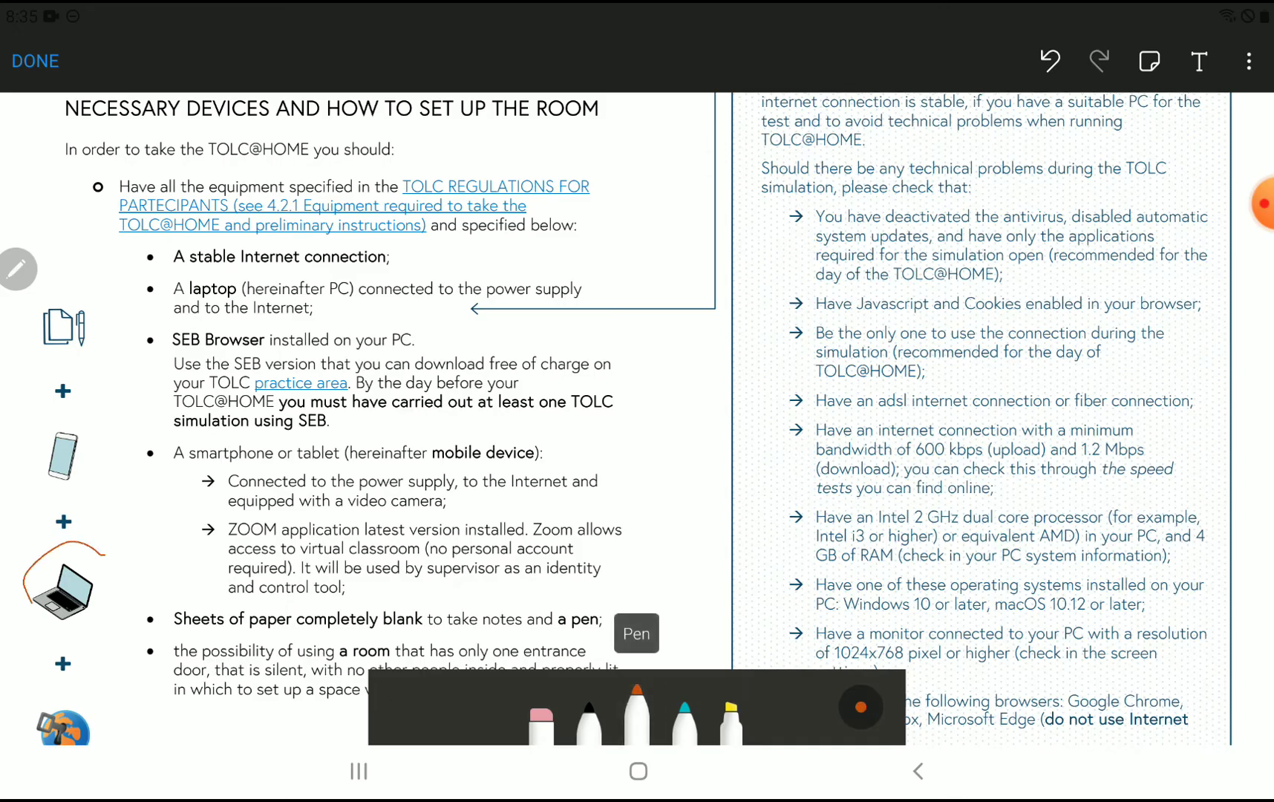
{"action": "left_click_drag", "start_coordinate": [40, 552], "coordinate": [105, 641]}
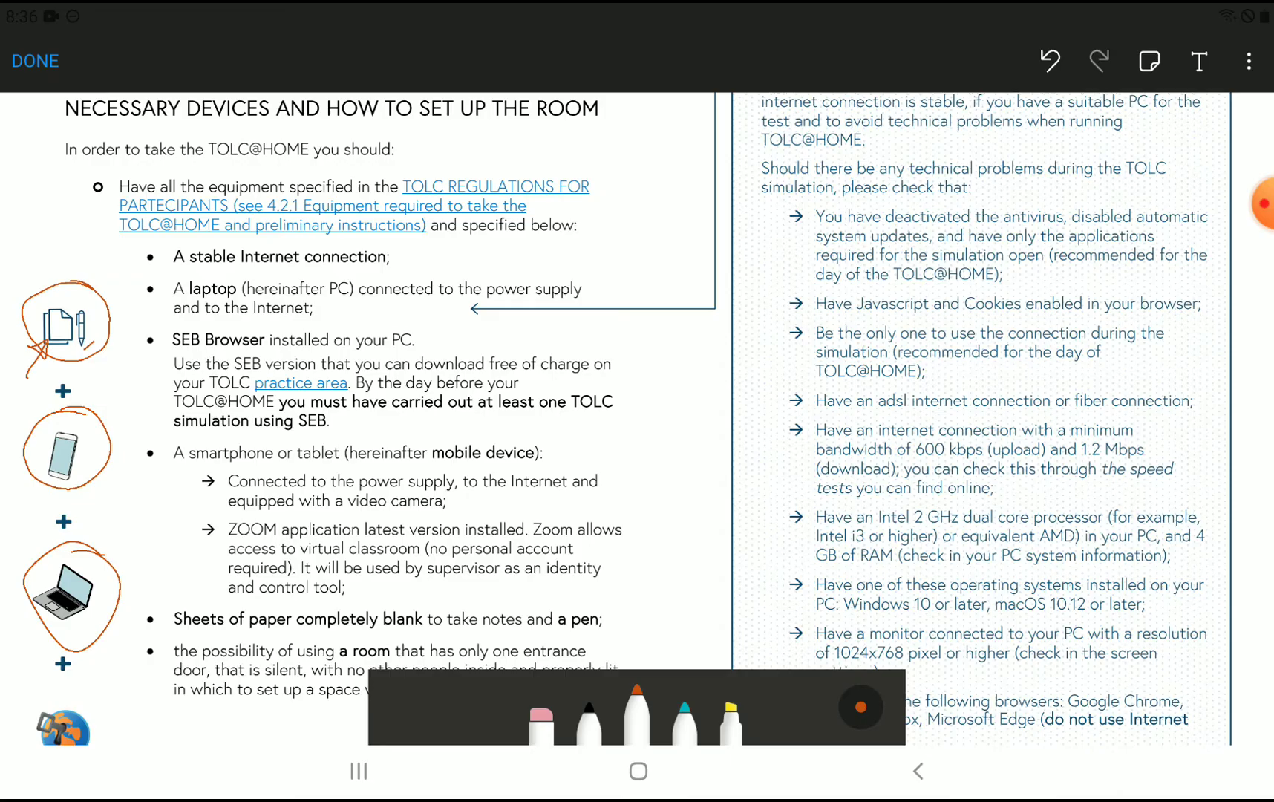
{"action": "left_click_drag", "start_coordinate": [515, 361], "coordinate": [513, 430]}
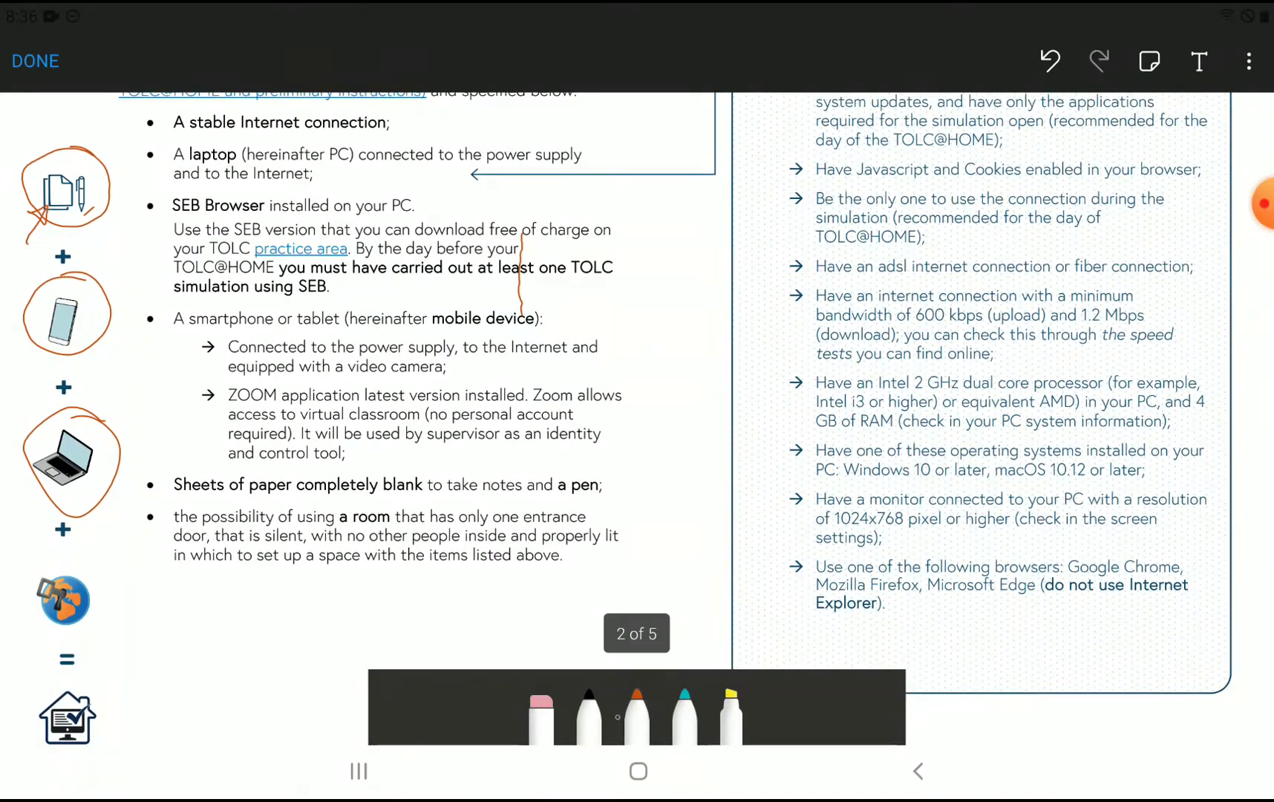
- Circle the round icon below the laptop in orange and loop the laptop icon a second time
{"action": "left_click", "coordinate": [636, 713]}
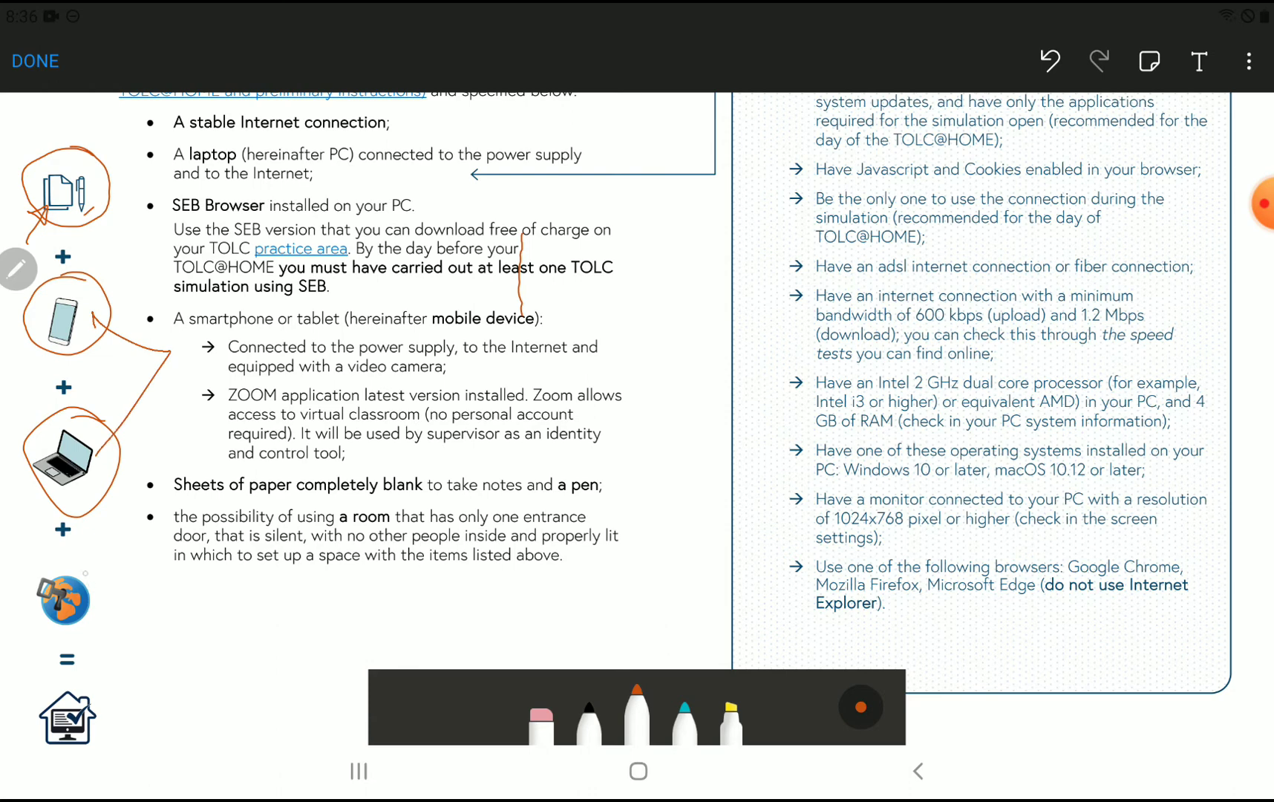
{"action": "left_click_drag", "start_coordinate": [40, 576], "coordinate": [105, 617]}
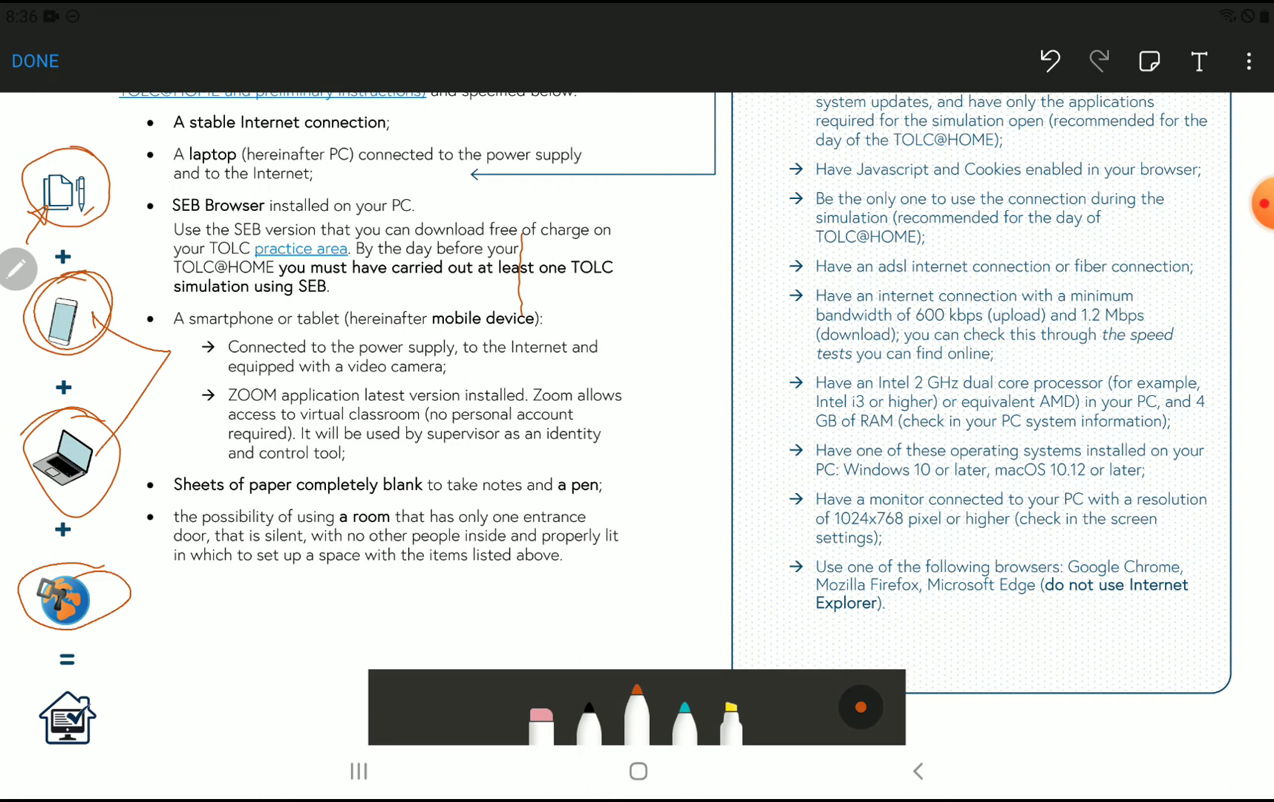
{"action": "left_click_drag", "start_coordinate": [23, 422], "coordinate": [105, 504]}
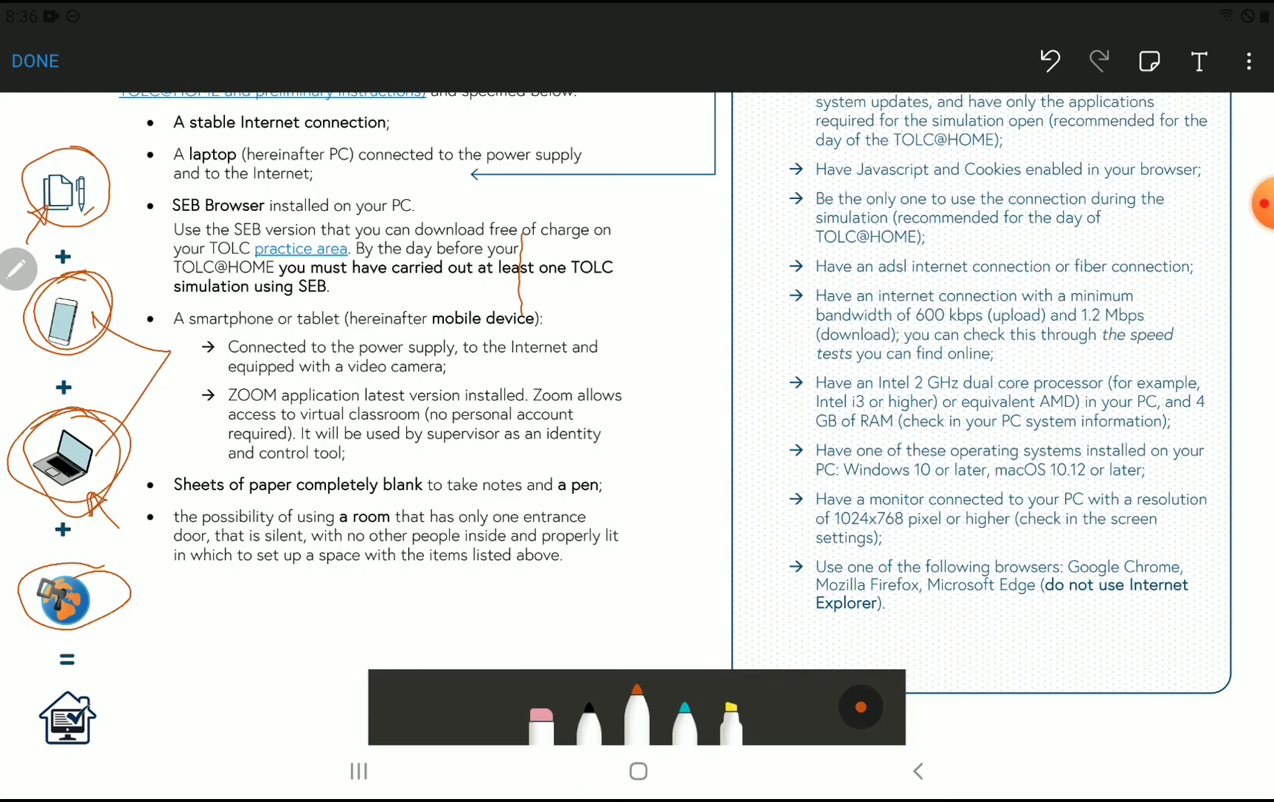
- Underline 'A stable Internet connection' in orange and highlight 'TOLC practice area' in yellow
{"action": "left_click_drag", "start_coordinate": [85, 484], "coordinate": [105, 503]}
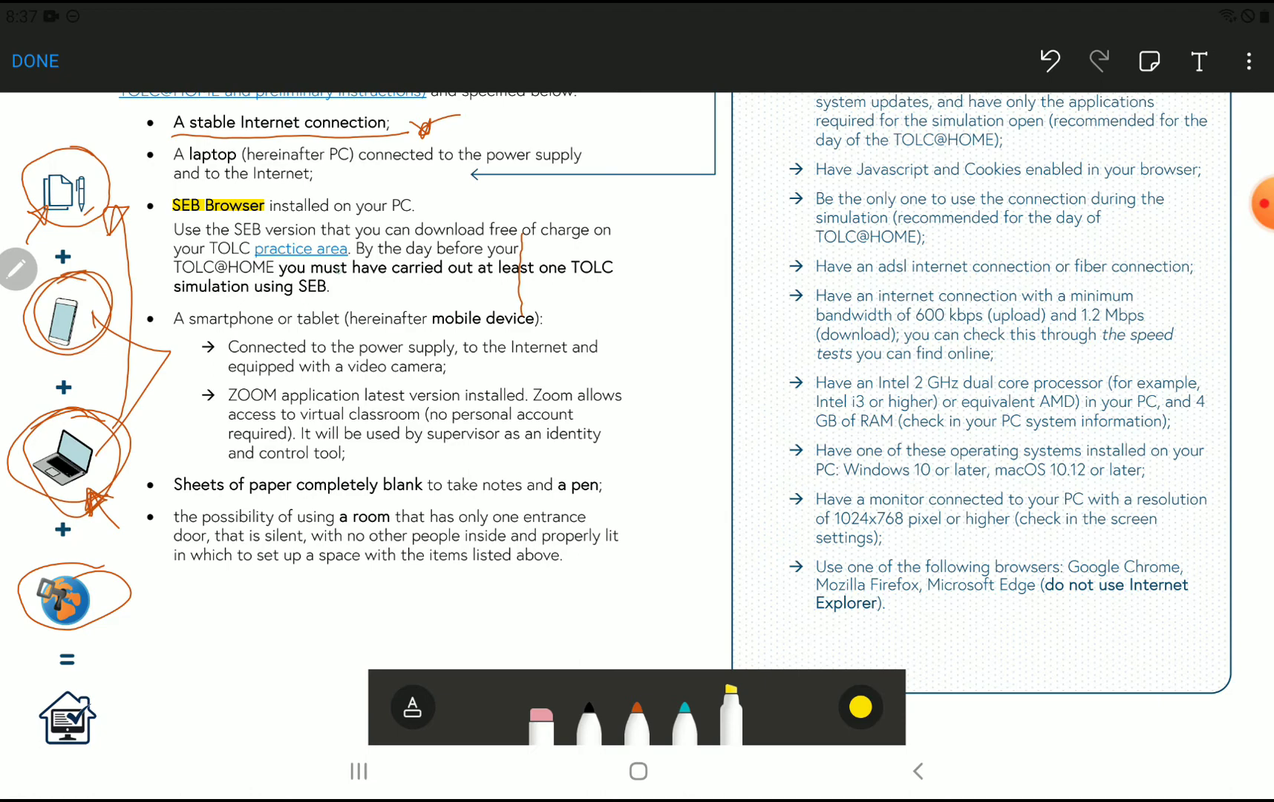
{"action": "double_click", "coordinate": [221, 248]}
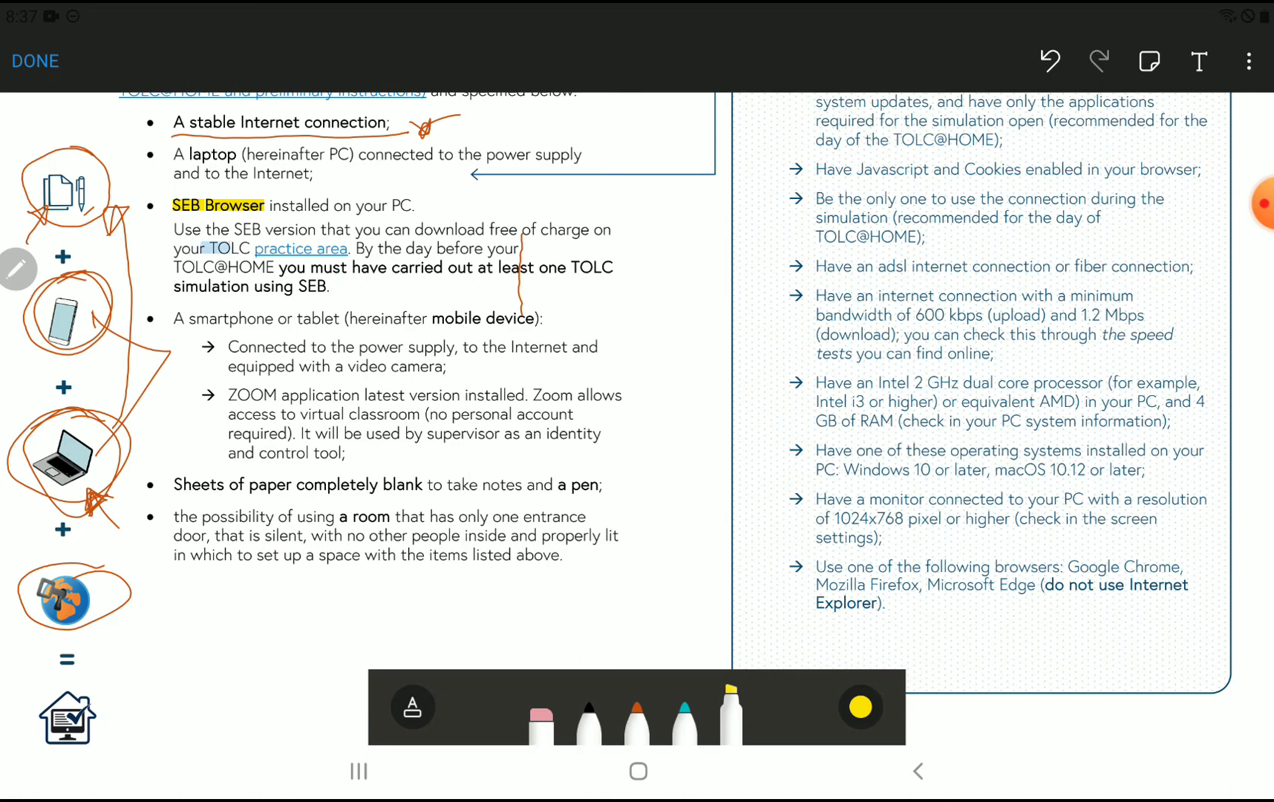
{"action": "left_click_drag", "start_coordinate": [204, 248], "coordinate": [343, 248]}
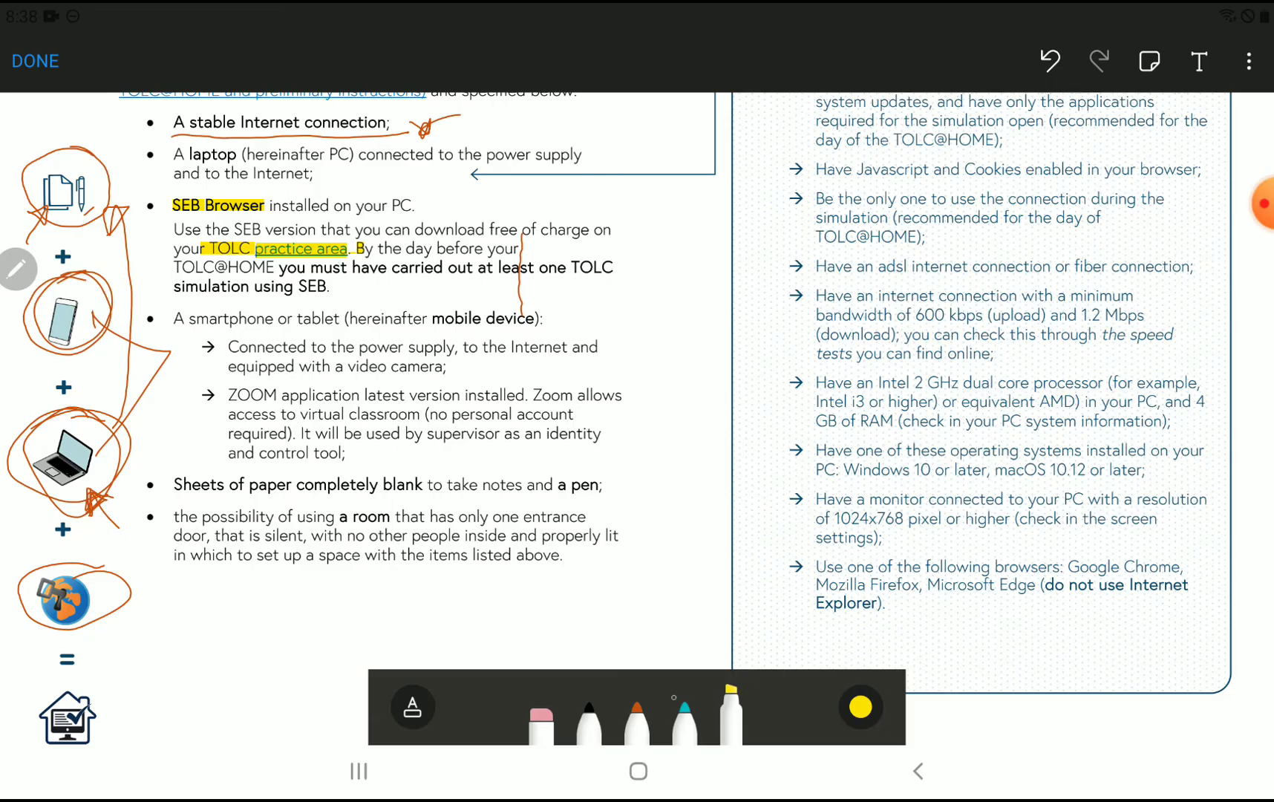
- Box 'simulation using SEB' in orange and draw a long curve beside the mobile device section
{"action": "left_click", "coordinate": [638, 720]}
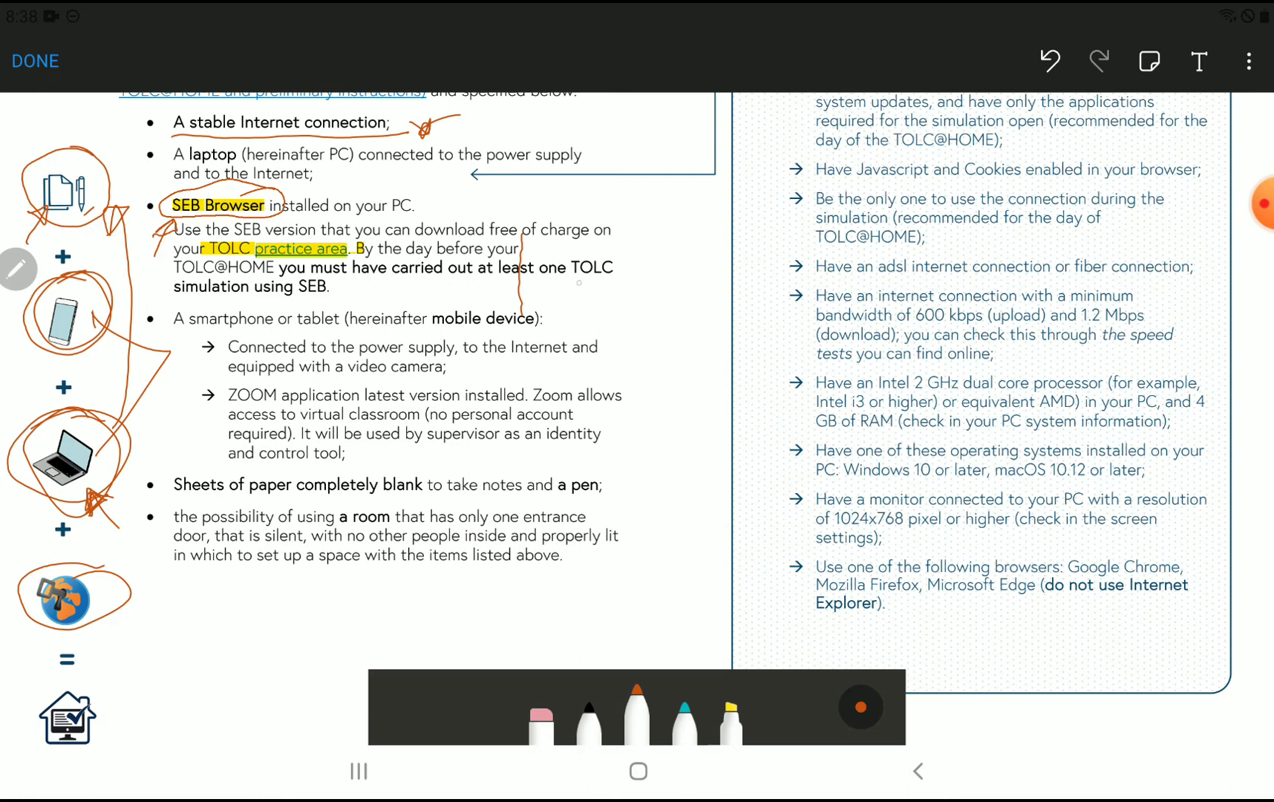
{"action": "left_click_drag", "start_coordinate": [564, 260], "coordinate": [639, 288]}
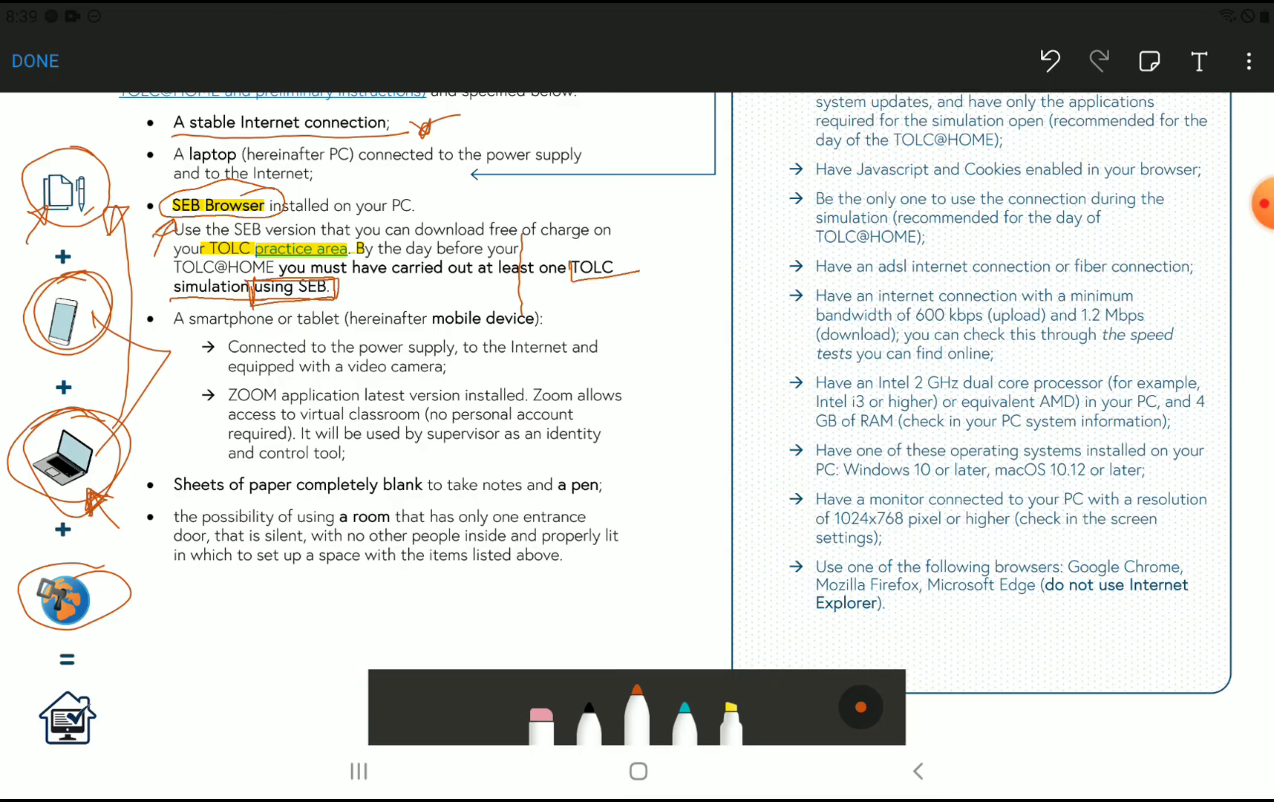
{"action": "left_click_drag", "start_coordinate": [625, 325], "coordinate": [622, 601]}
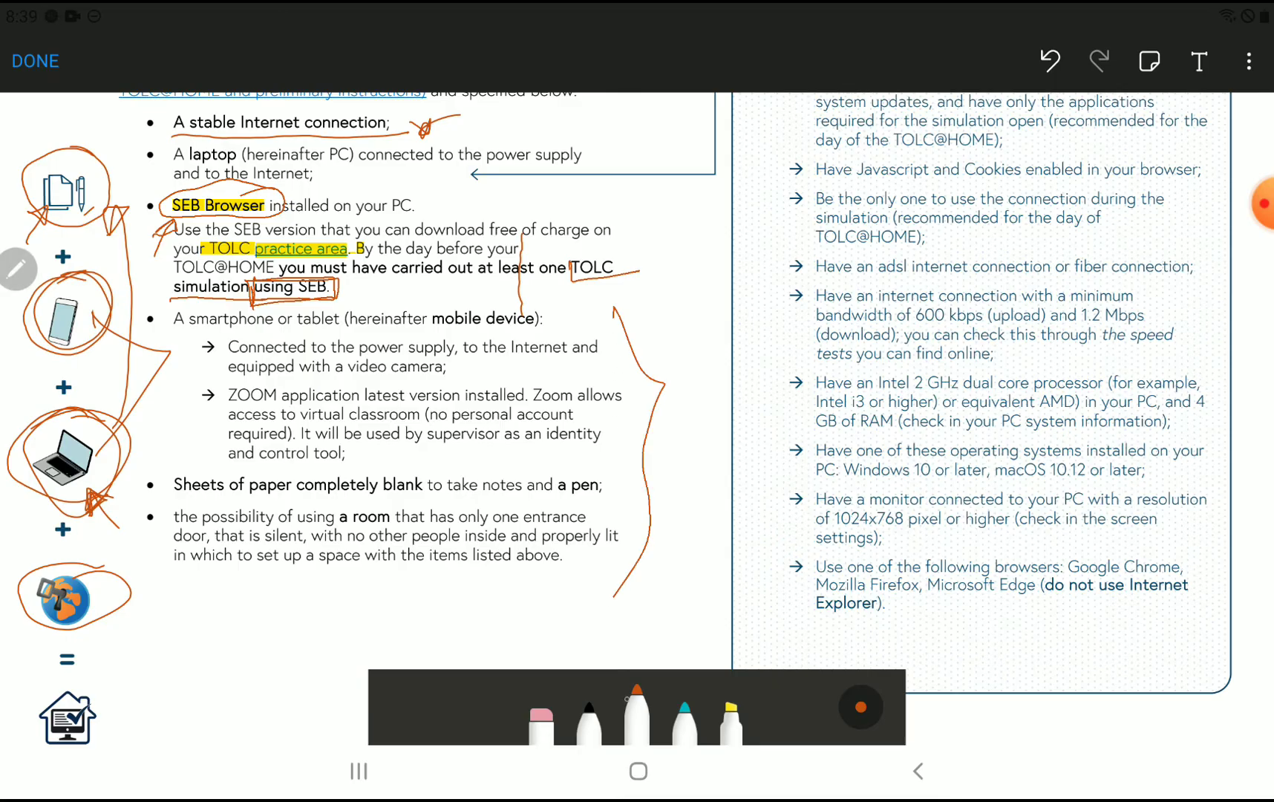
- Highlight the monitor resolution and browser names in the technical-check column in yellow
{"action": "scroll", "scroll_direction": "down", "scroll_amount": 3}
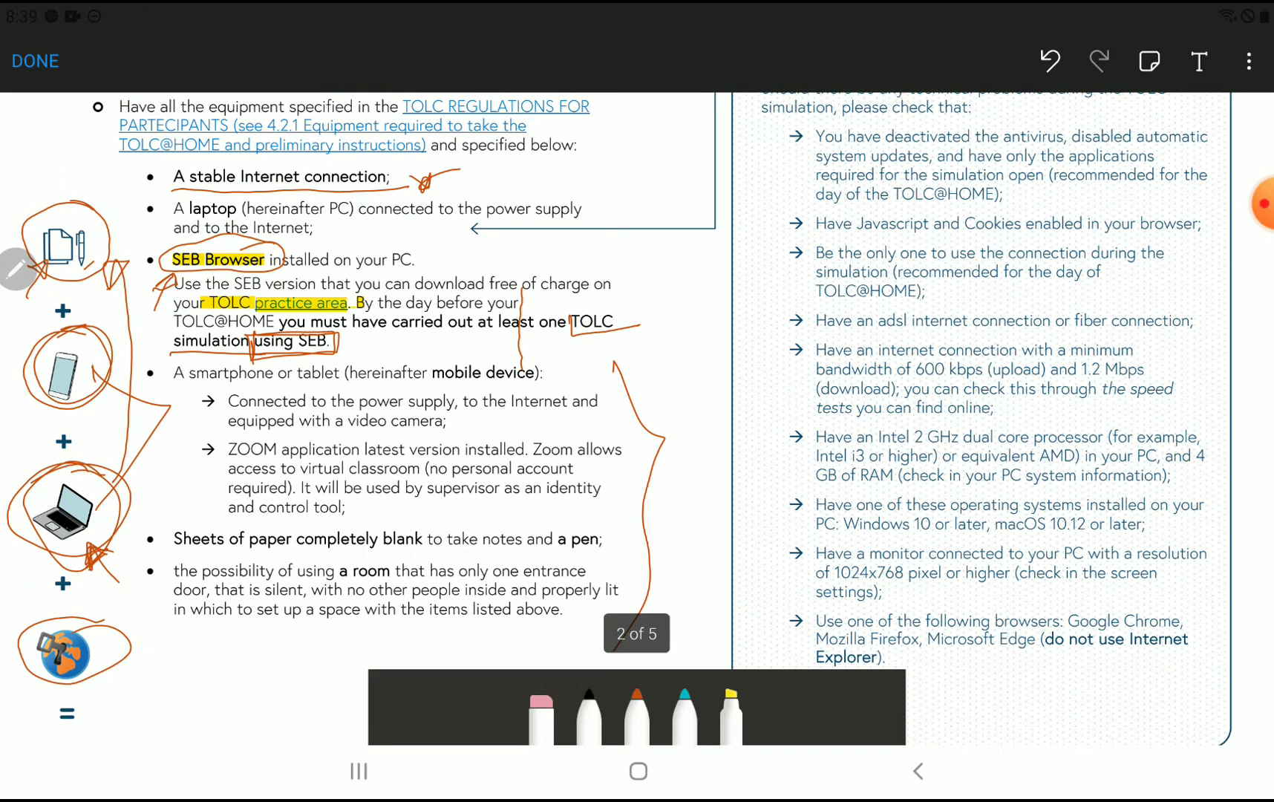
{"action": "scroll", "scroll_direction": "down", "scroll_amount": 3}
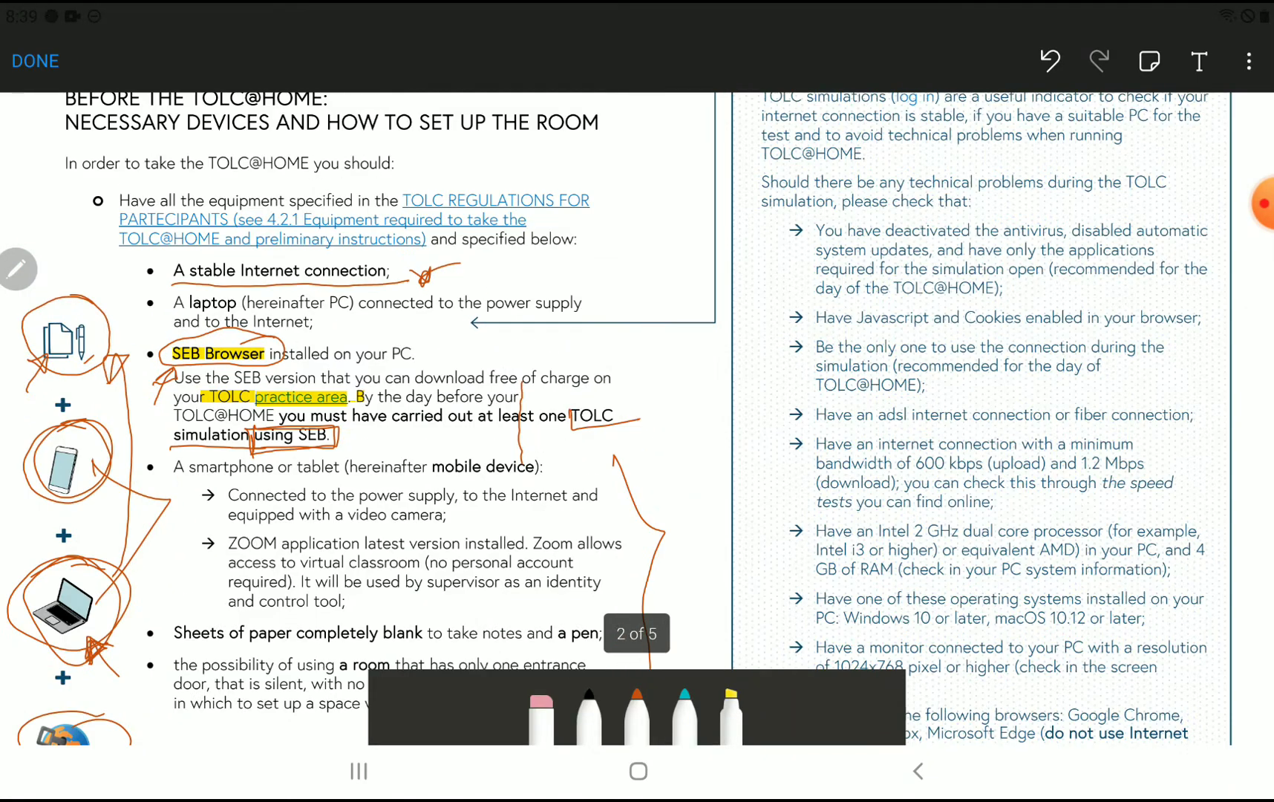
{"action": "scroll", "scroll_direction": "down", "scroll_amount": 3}
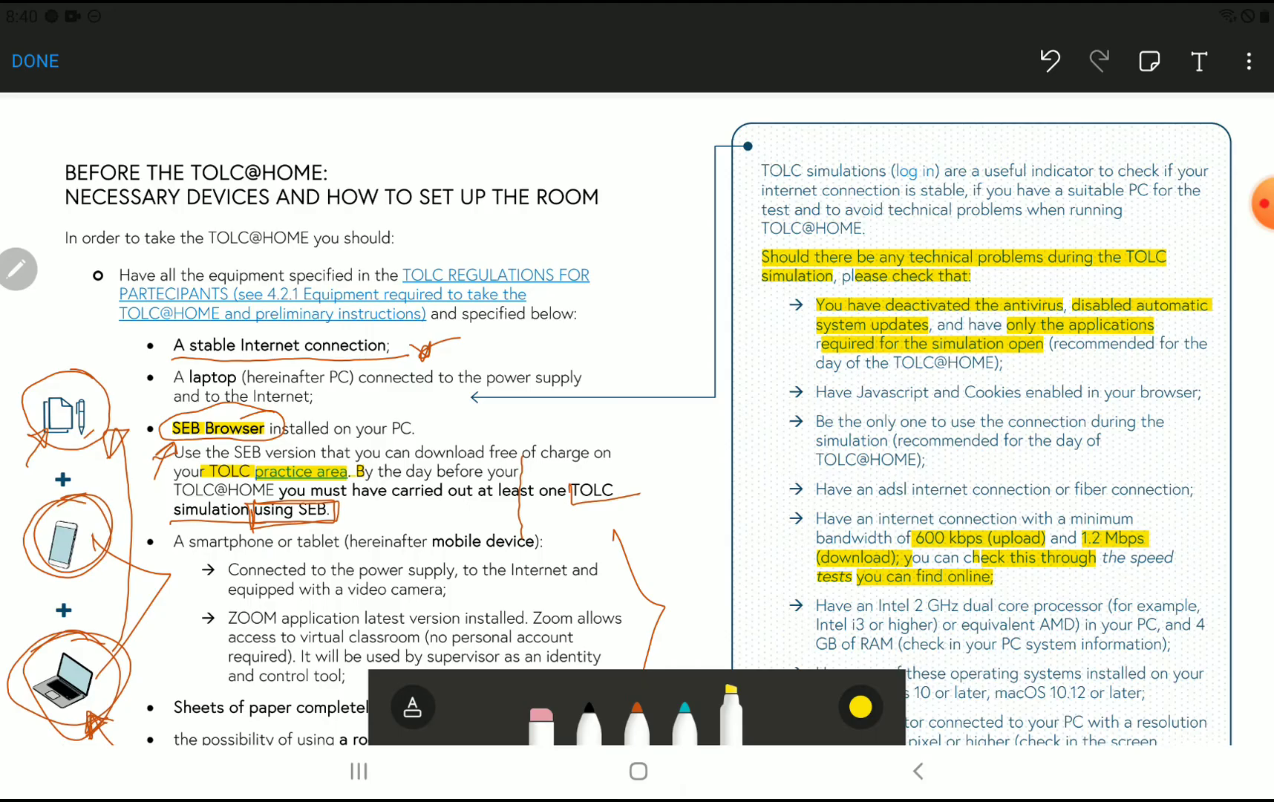
{"action": "scroll", "scroll_direction": "down", "scroll_amount": 3}
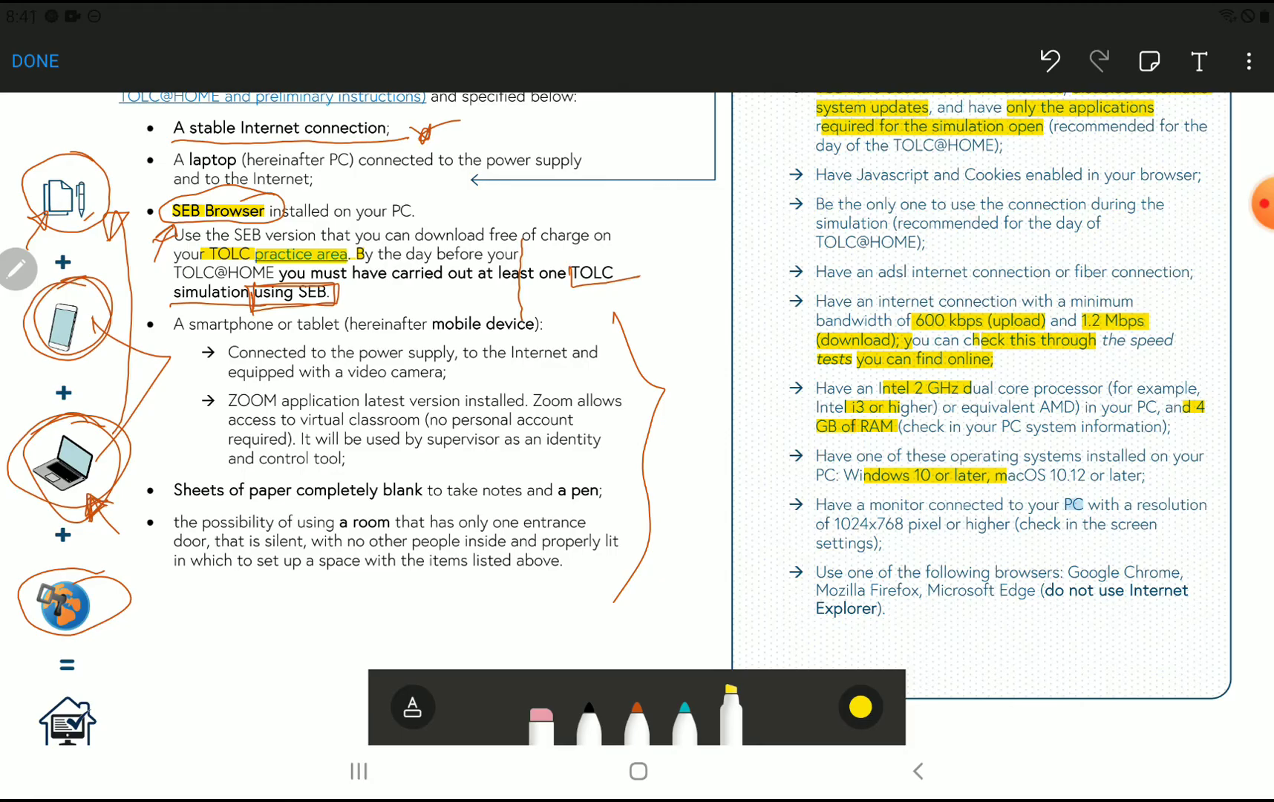
{"action": "left_click_drag", "start_coordinate": [1065, 503], "coordinate": [933, 524]}
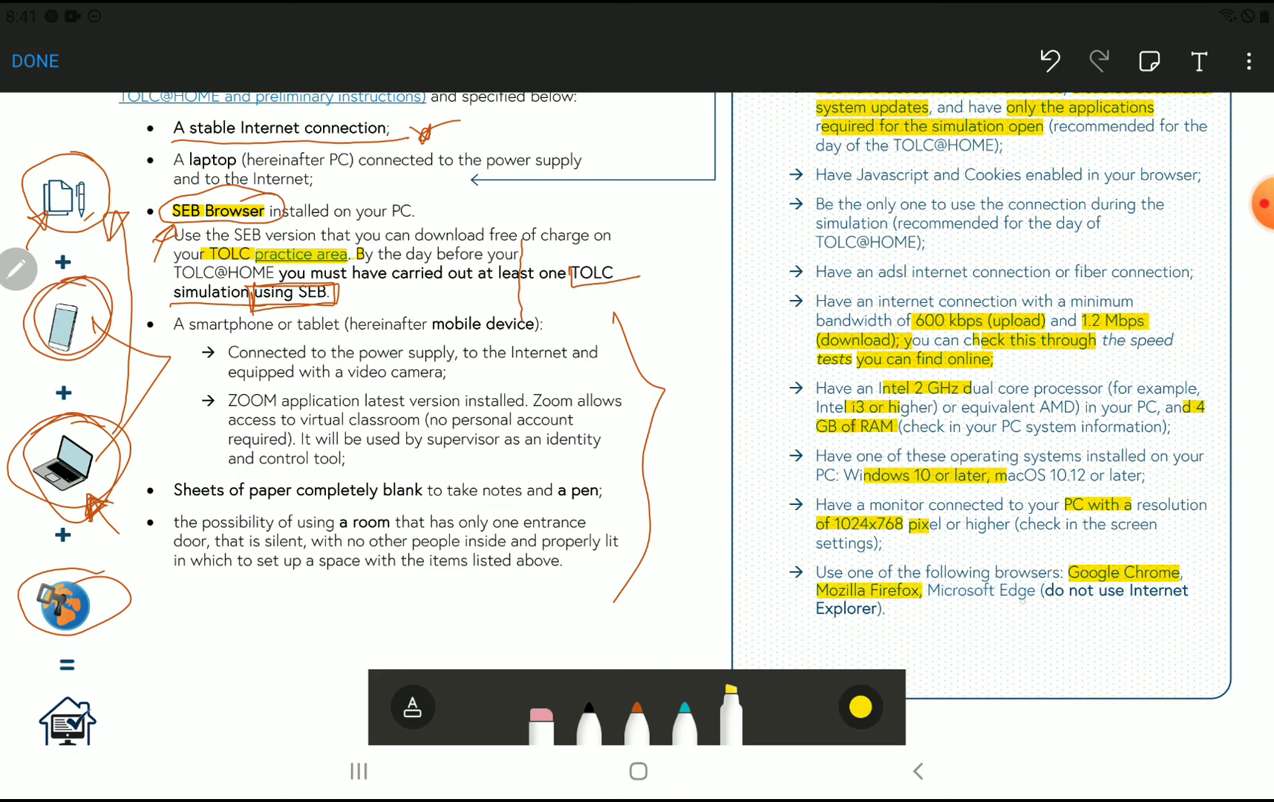
{"action": "left_click", "coordinate": [636, 725]}
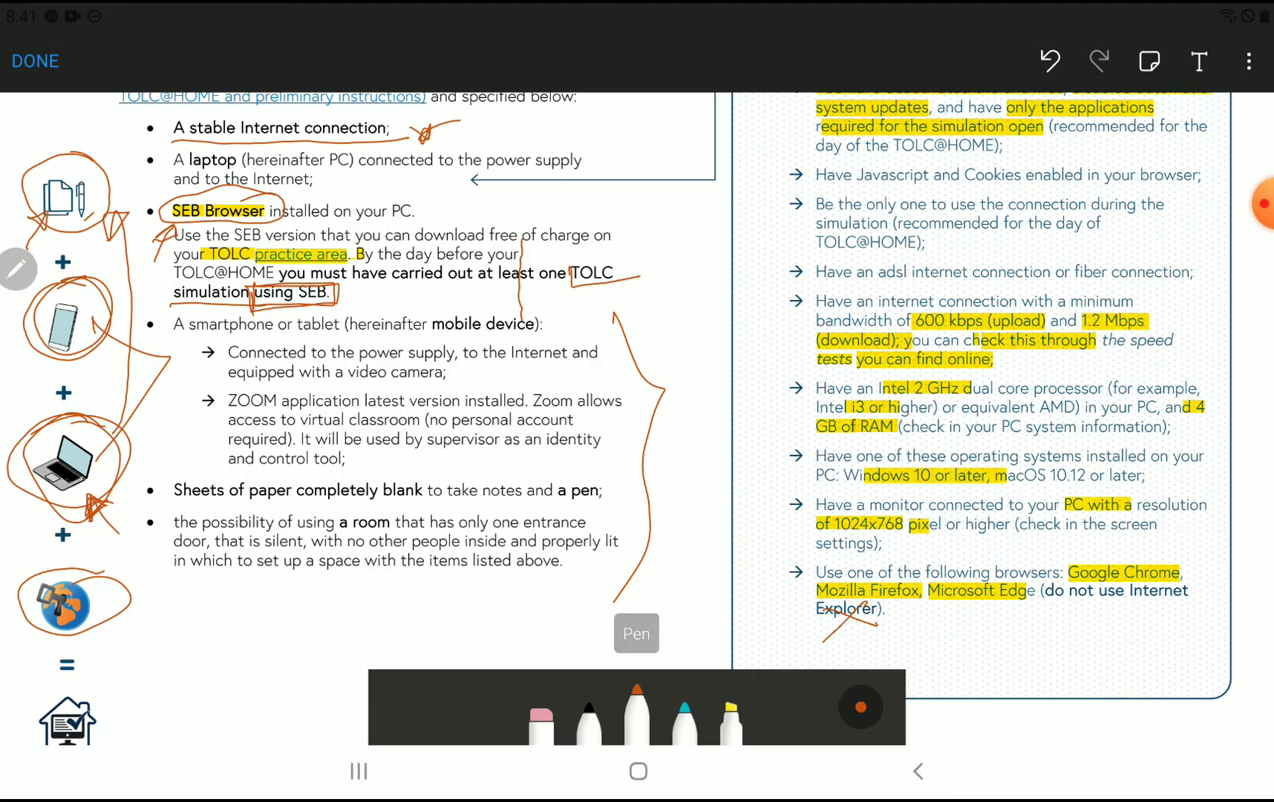
- On page 3, circle the laptop on the desk and the mobile device on its support in Figure 1
{"action": "scroll", "scroll_direction": "down", "scroll_amount": 3}
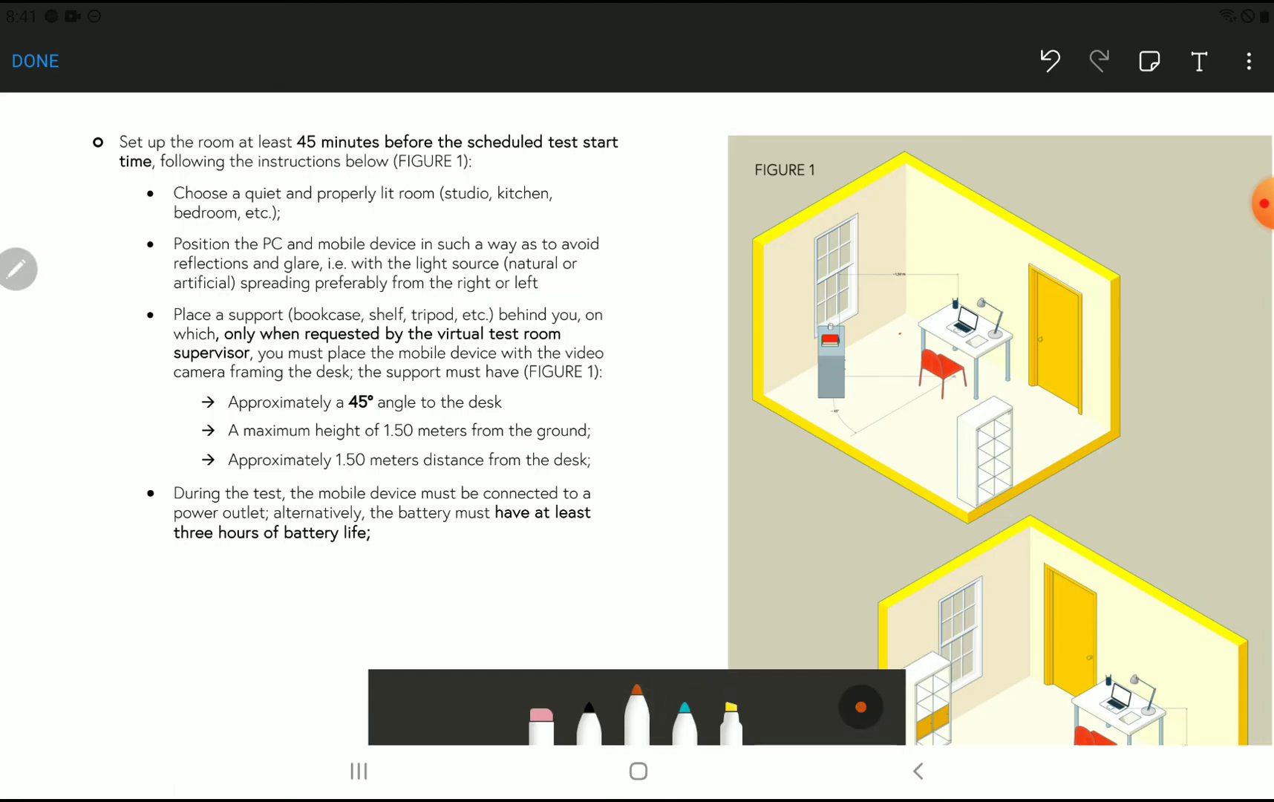
{"action": "left_click_drag", "start_coordinate": [910, 333], "coordinate": [943, 325]}
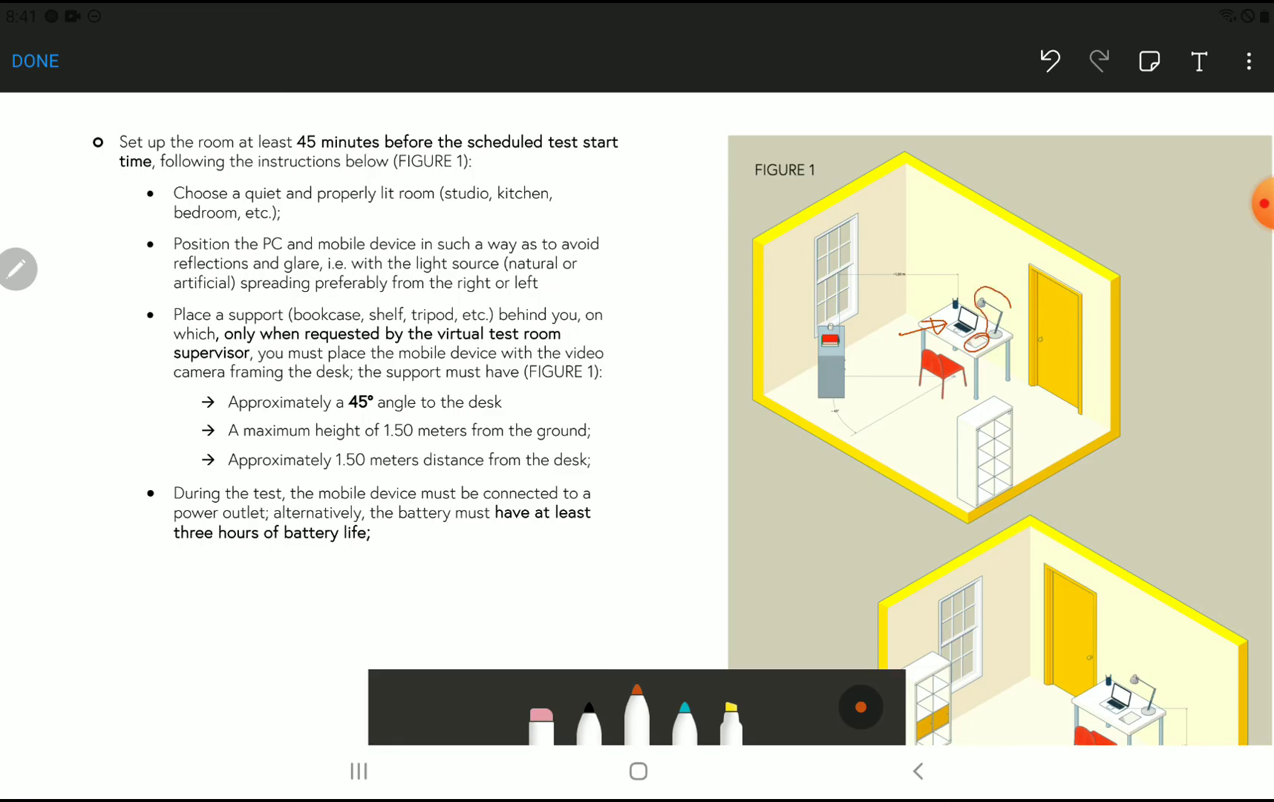
{"action": "left_click_drag", "start_coordinate": [942, 309], "coordinate": [1008, 333]}
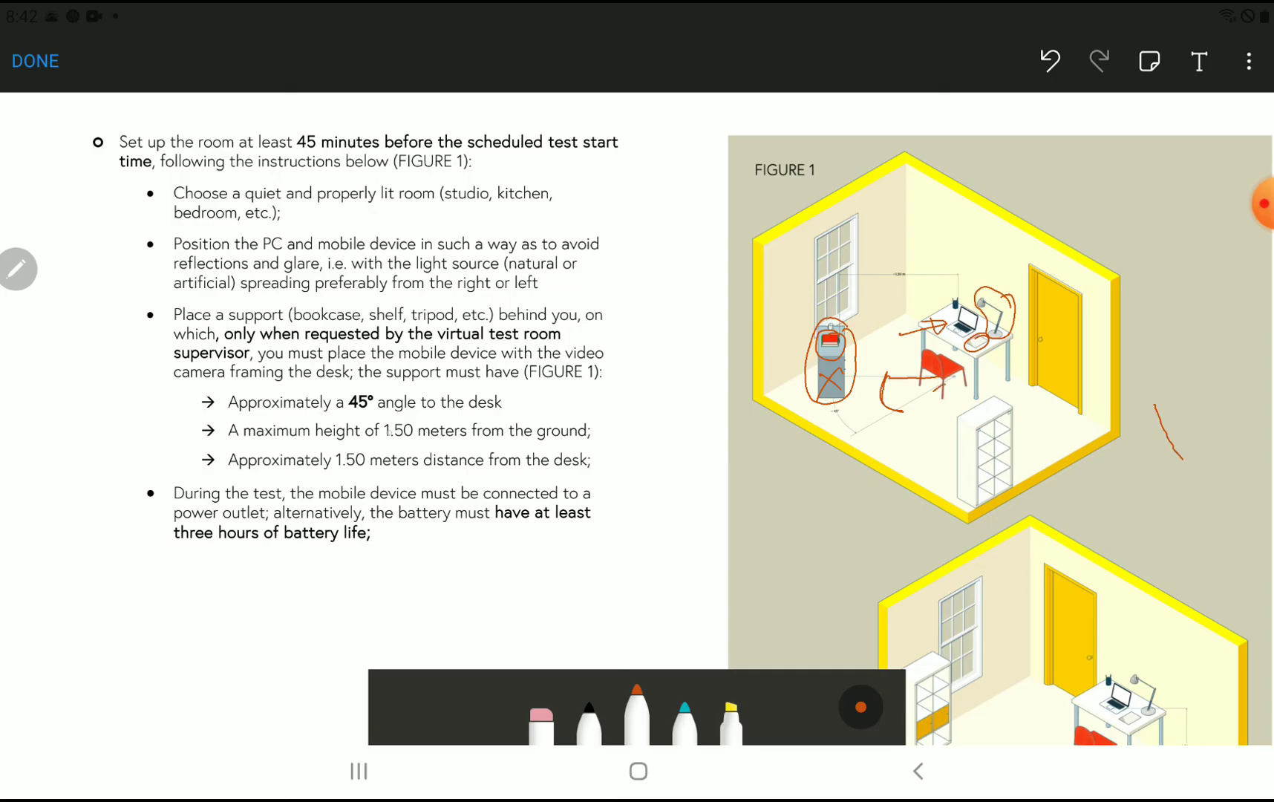
- Box the 1.50 m height and distance values and underline the three hours of battery life line
{"action": "left_click_drag", "start_coordinate": [381, 430], "coordinate": [426, 431]}
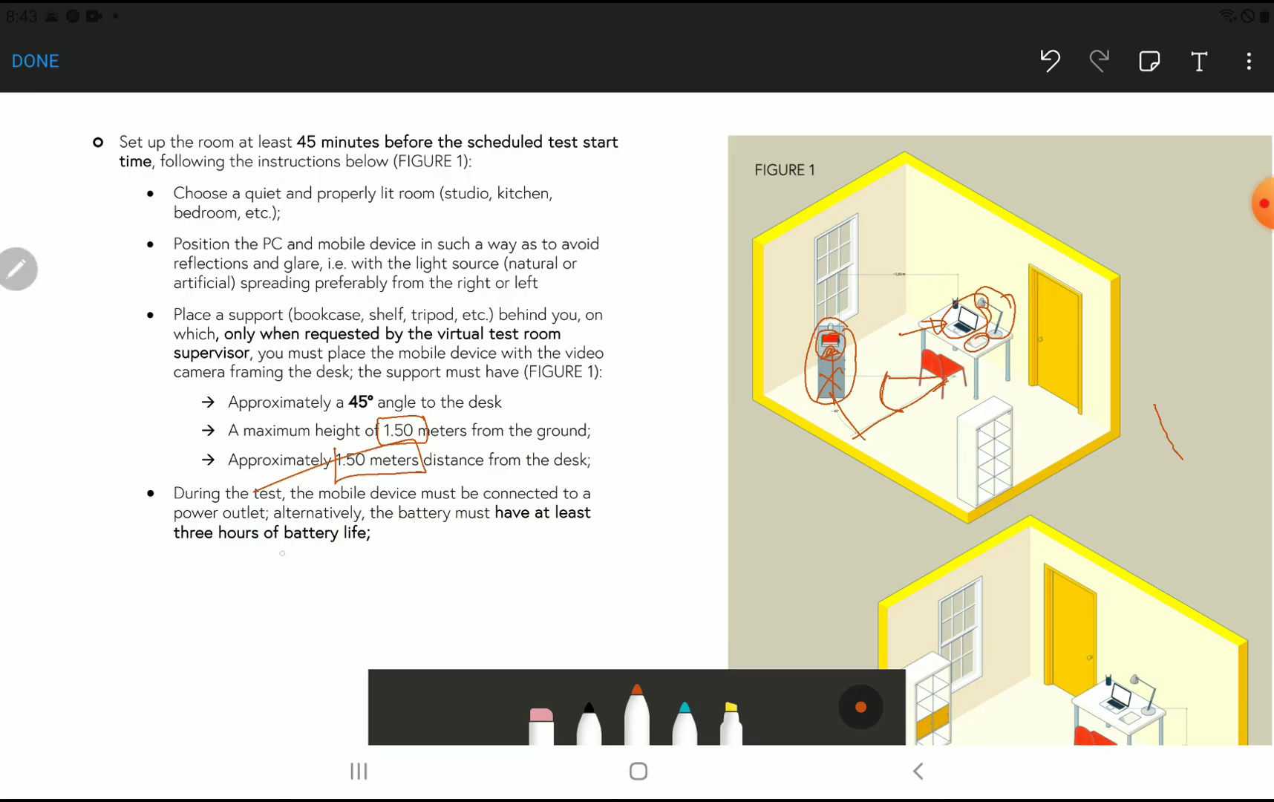
{"action": "left_click_drag", "start_coordinate": [269, 552], "coordinate": [374, 552]}
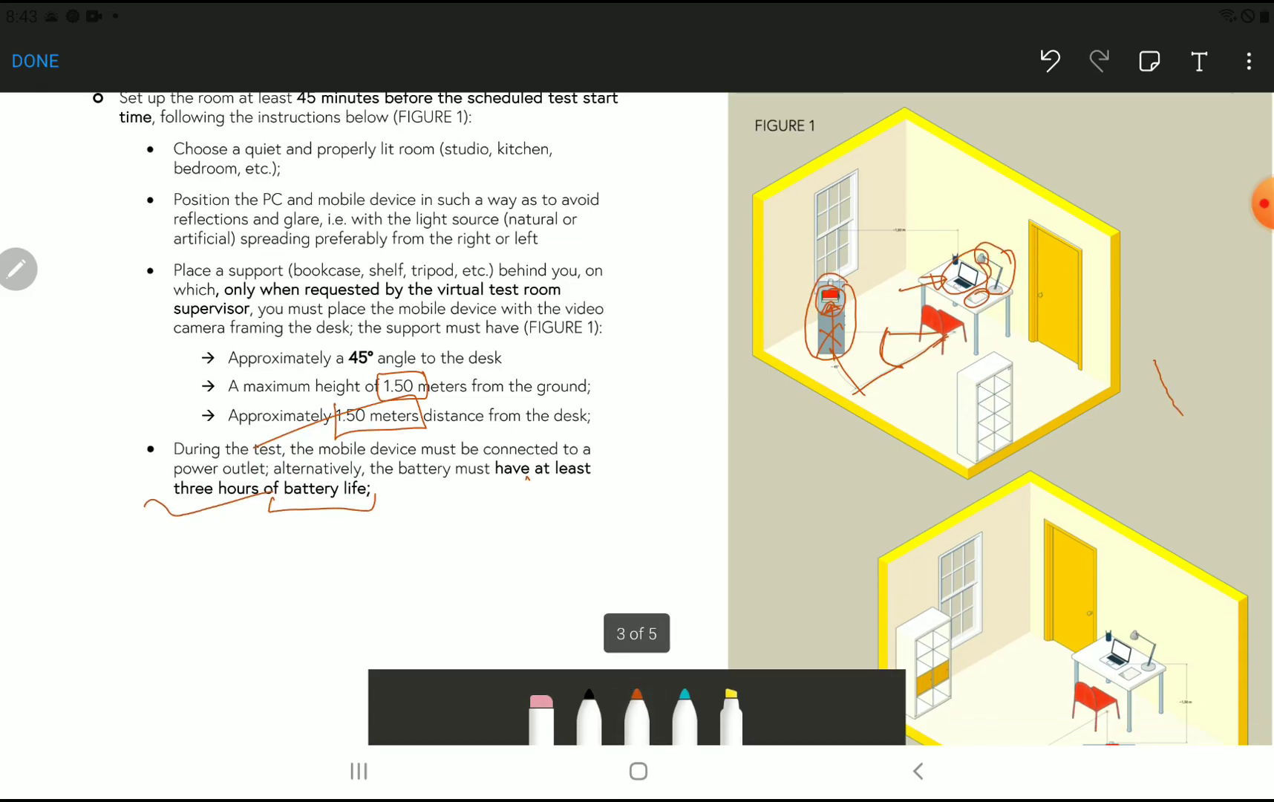
{"action": "scroll", "scroll_direction": "down", "scroll_amount": 3}
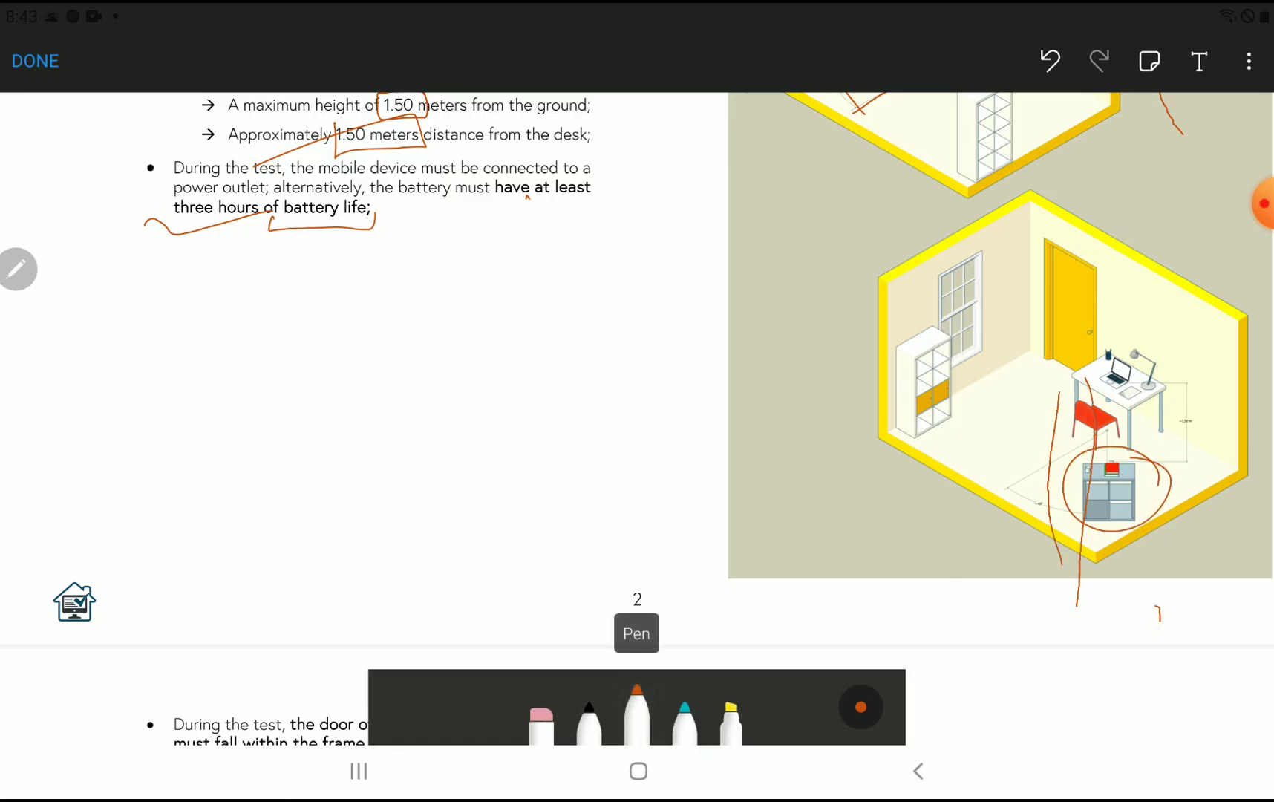
- Scroll to the door and device rules with Figure 2 and underline the door requirement in orange
{"action": "scroll", "scroll_direction": "down", "scroll_amount": 3}
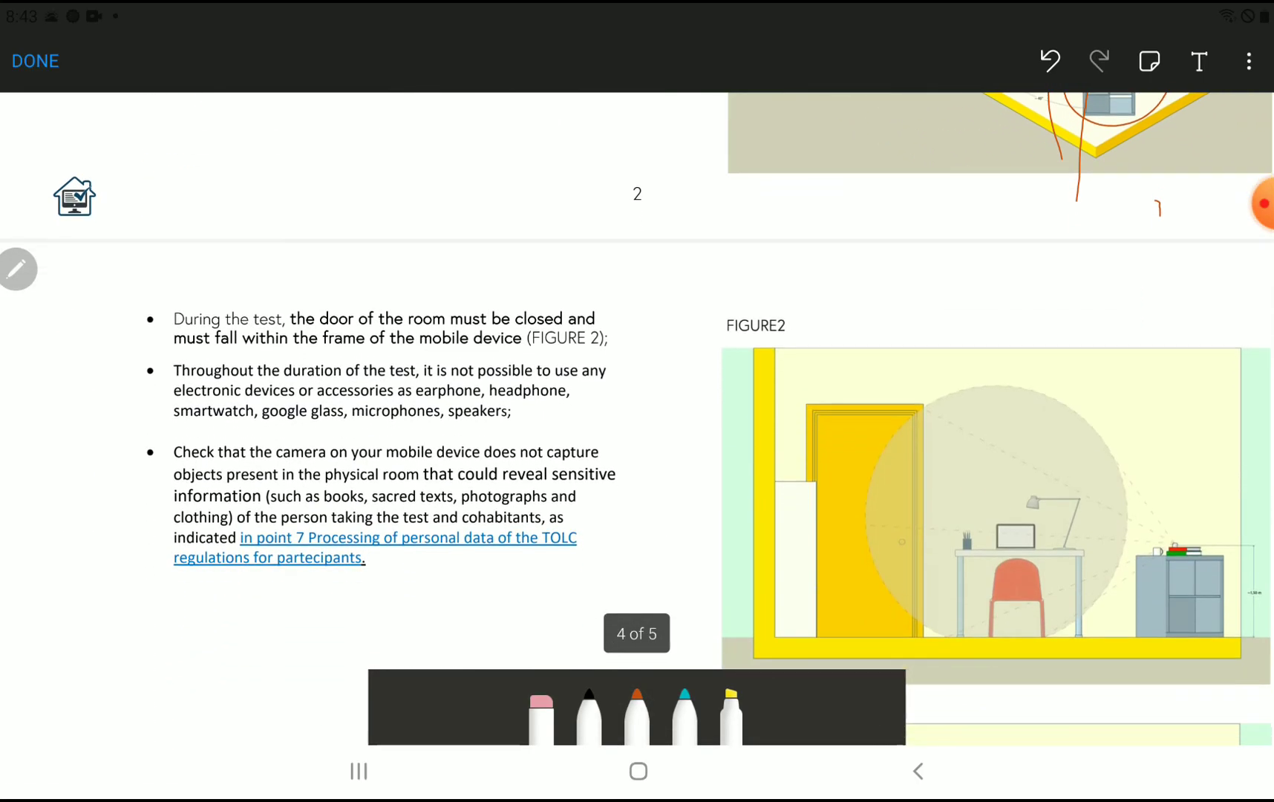
{"action": "scroll", "scroll_direction": "down", "scroll_amount": 3}
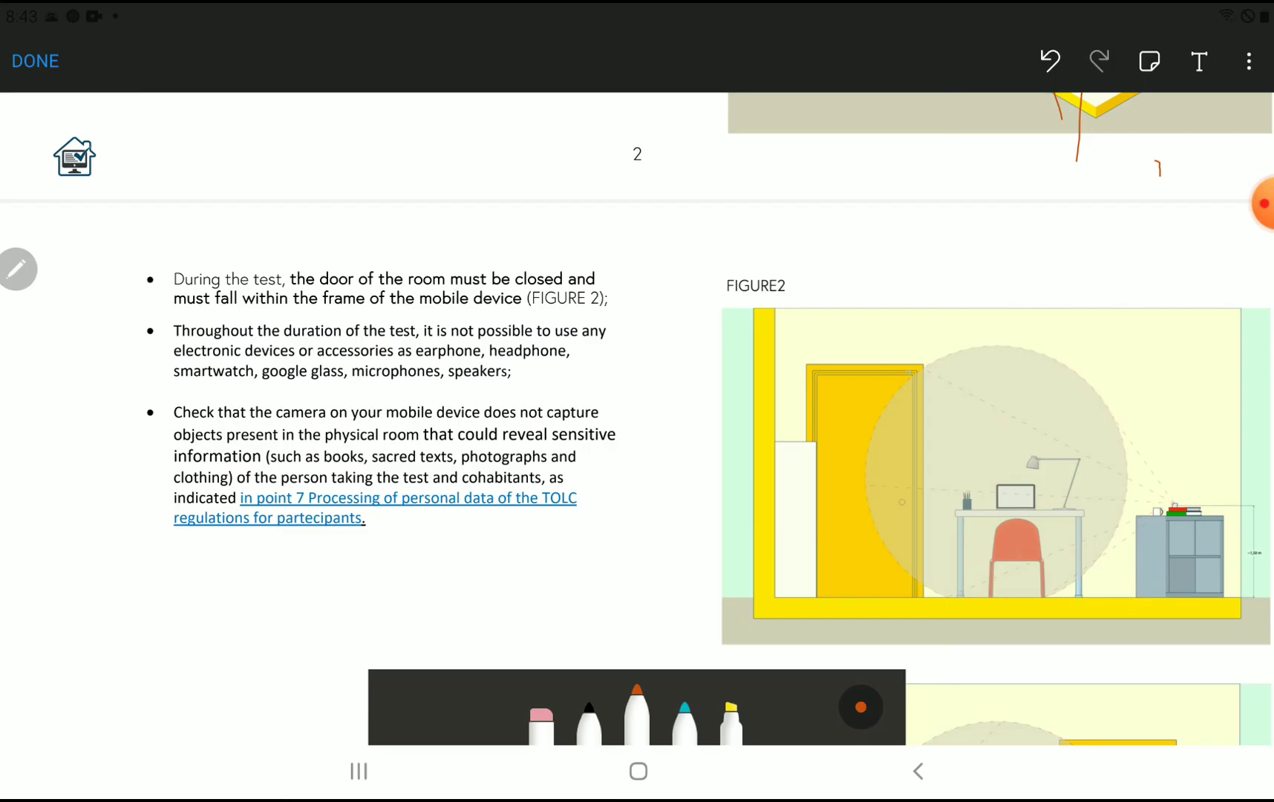
{"action": "left_click_drag", "start_coordinate": [789, 357], "coordinate": [934, 601]}
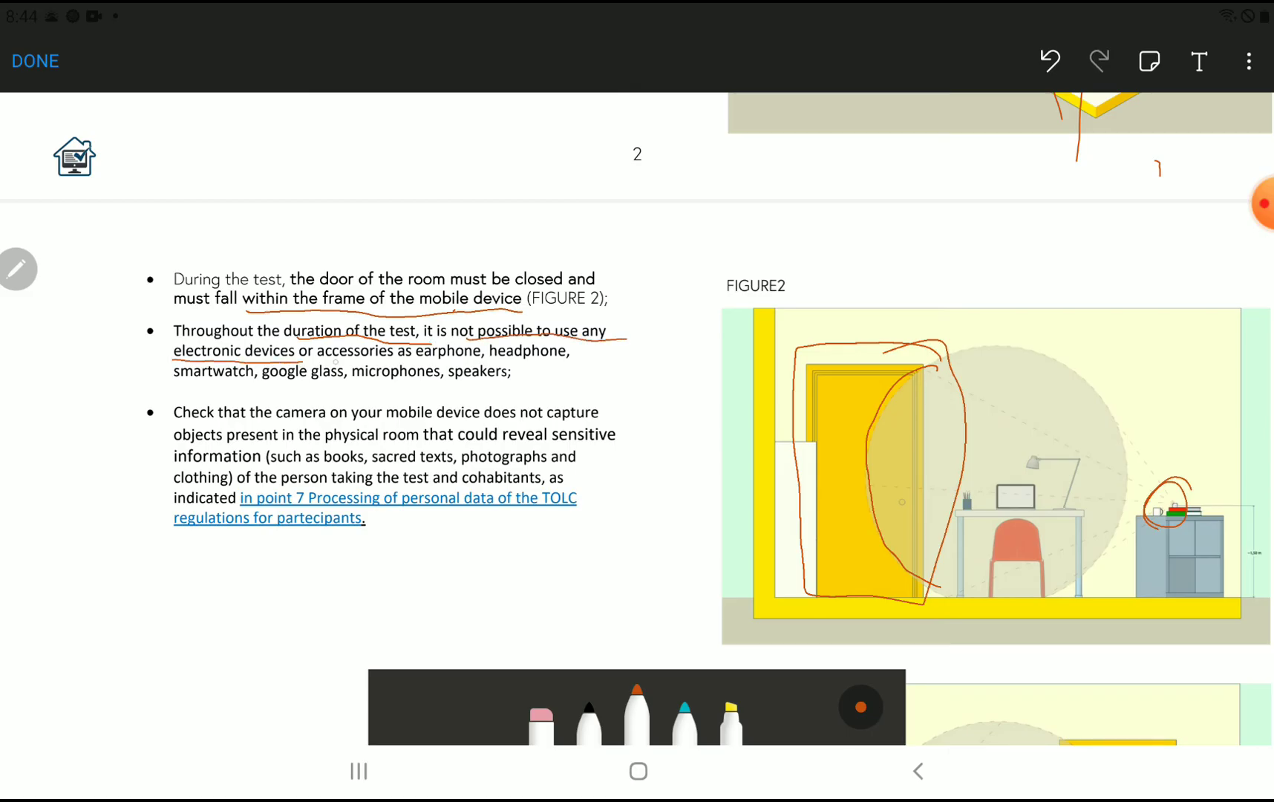
- Underline the forbidden devices list: earphone, headphone, smartwatch, google glass and microphones
{"action": "left_click_drag", "start_coordinate": [316, 358], "coordinate": [470, 358]}
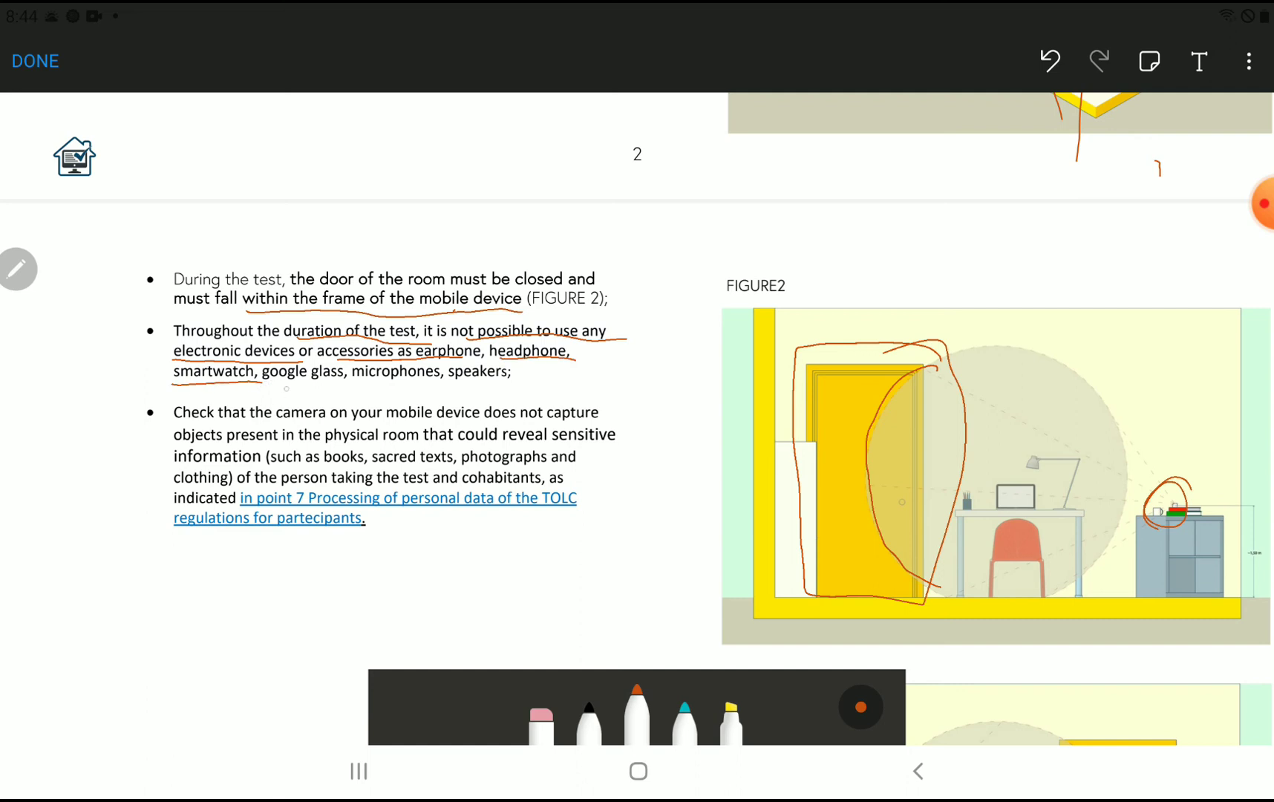
{"action": "left_click_drag", "start_coordinate": [174, 384], "coordinate": [440, 385]}
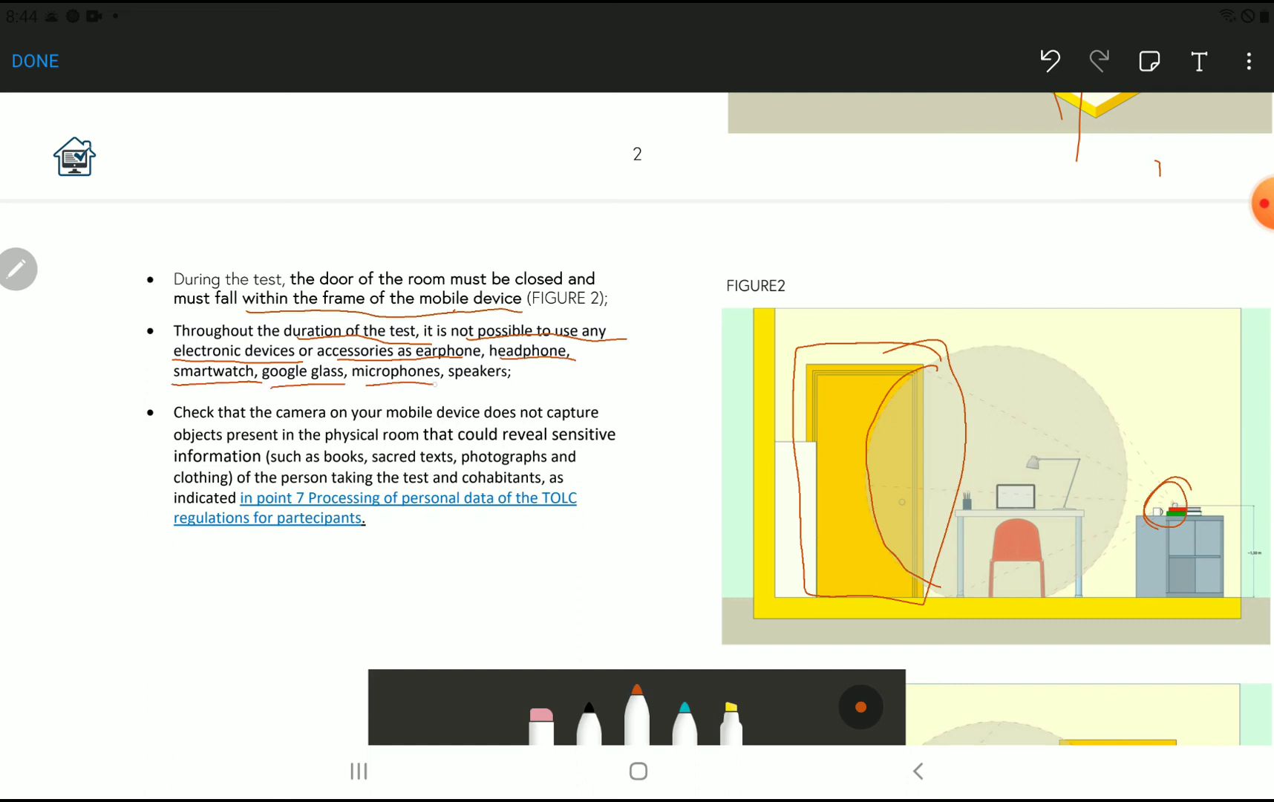
{"action": "left_click_drag", "start_coordinate": [601, 337], "coordinate": [651, 377]}
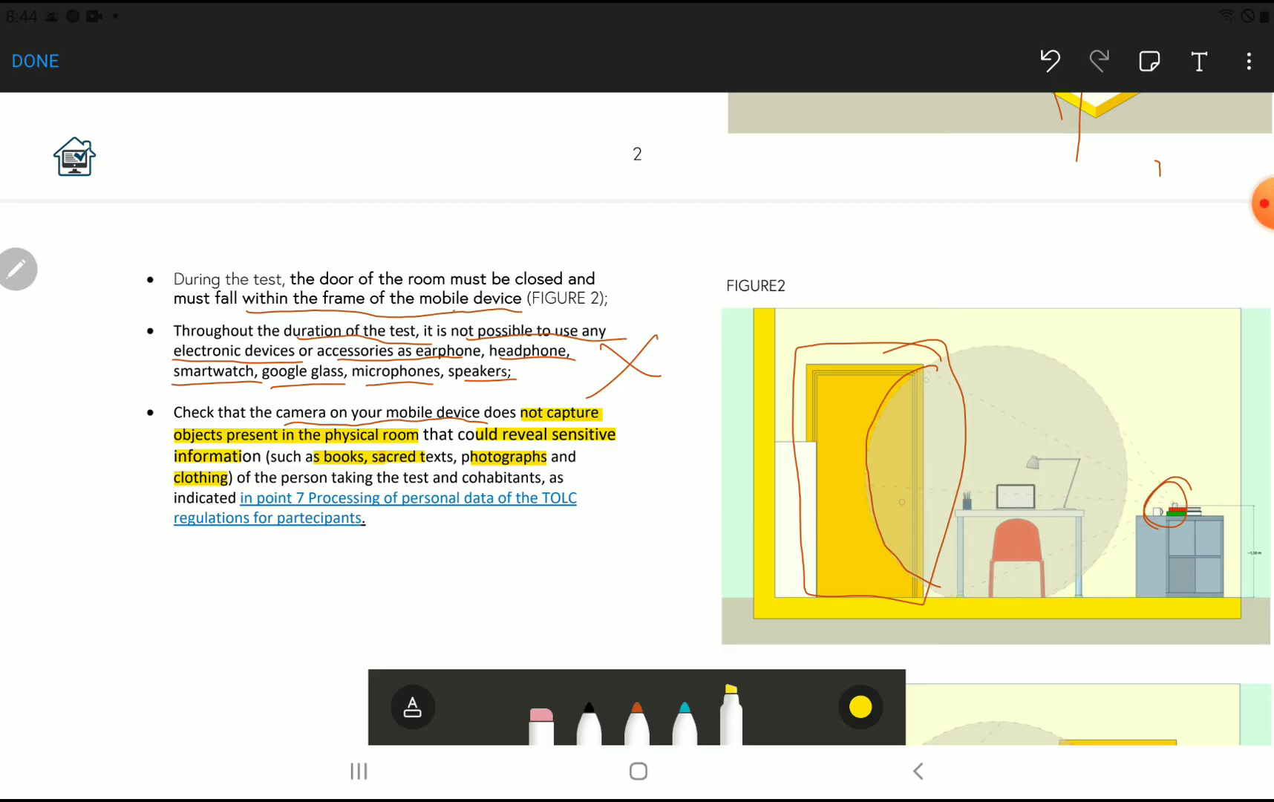
{"action": "scroll", "scroll_direction": "down", "scroll_amount": 3}
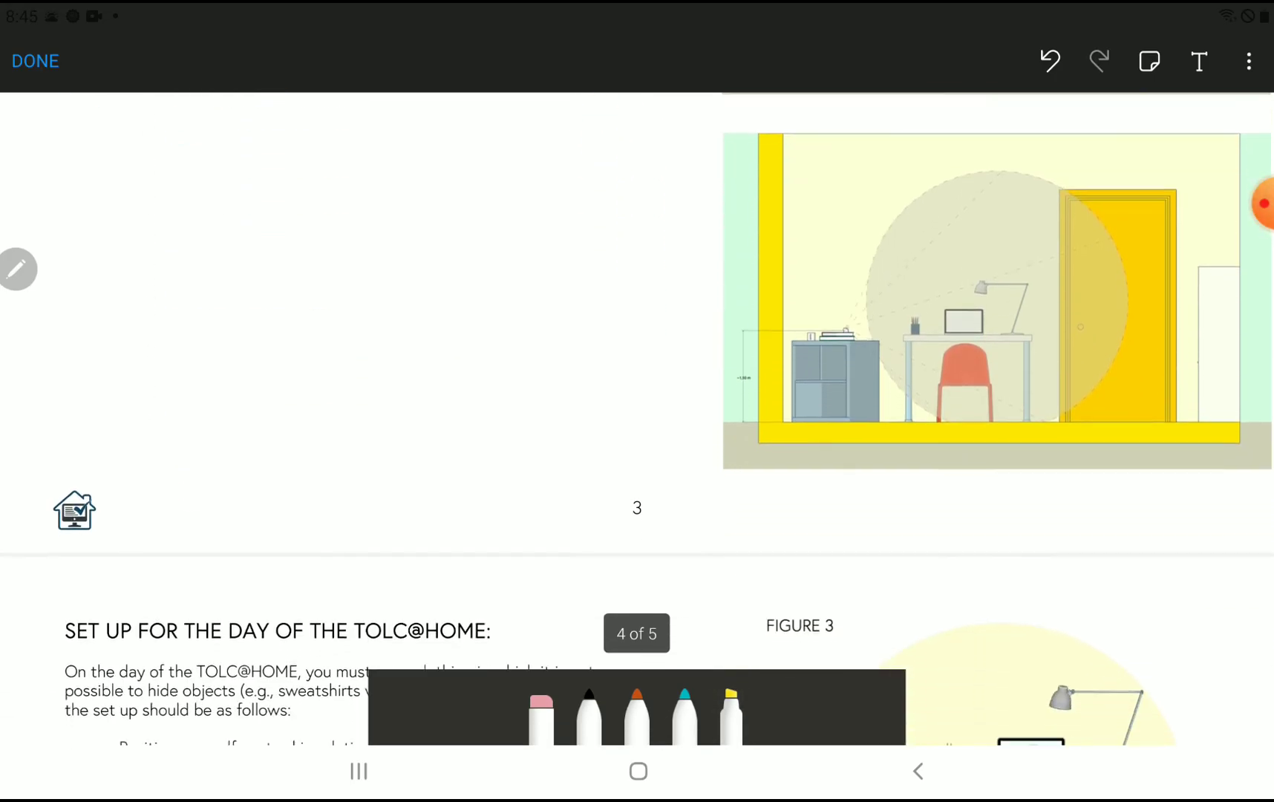
- Scroll to the SET UP FOR THE DAY section with Figure 3 and pick the orange pen
{"action": "scroll", "scroll_direction": "down", "scroll_amount": 3}
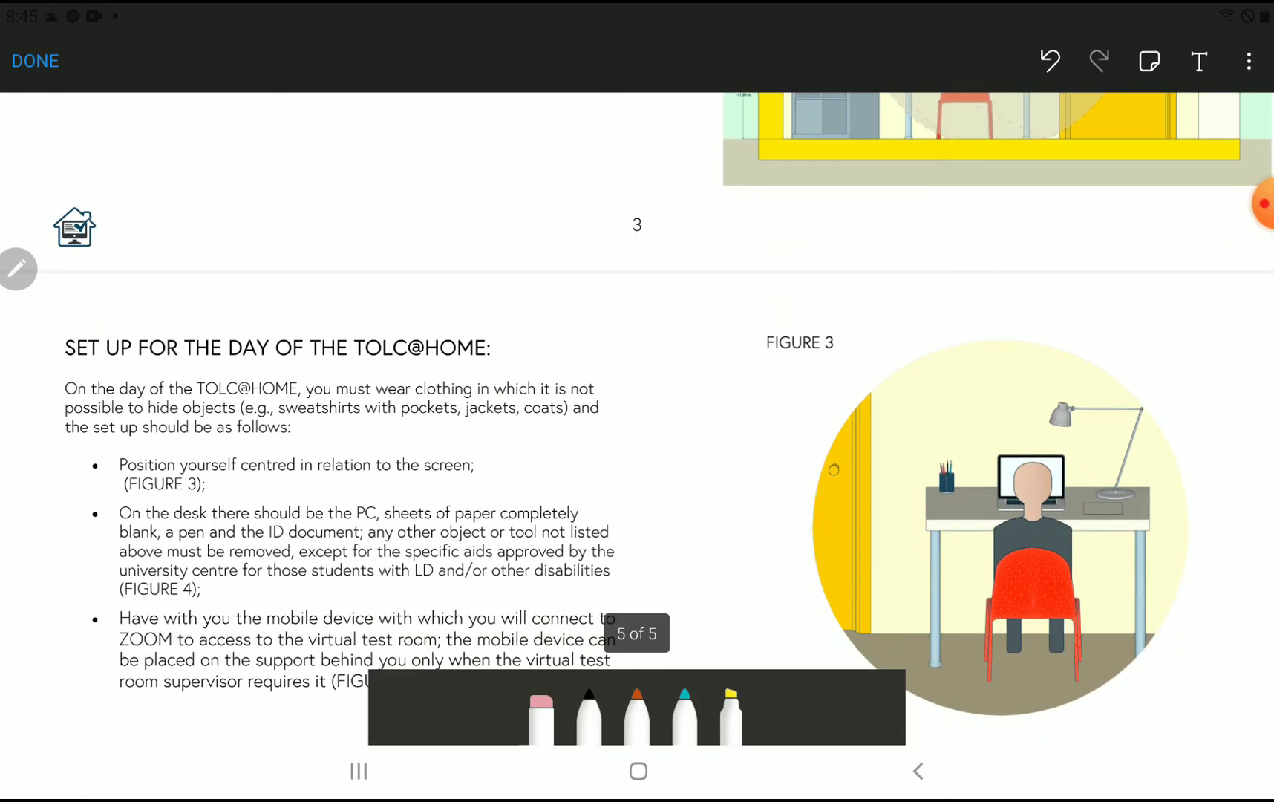
{"action": "scroll", "scroll_direction": "down", "scroll_amount": 3}
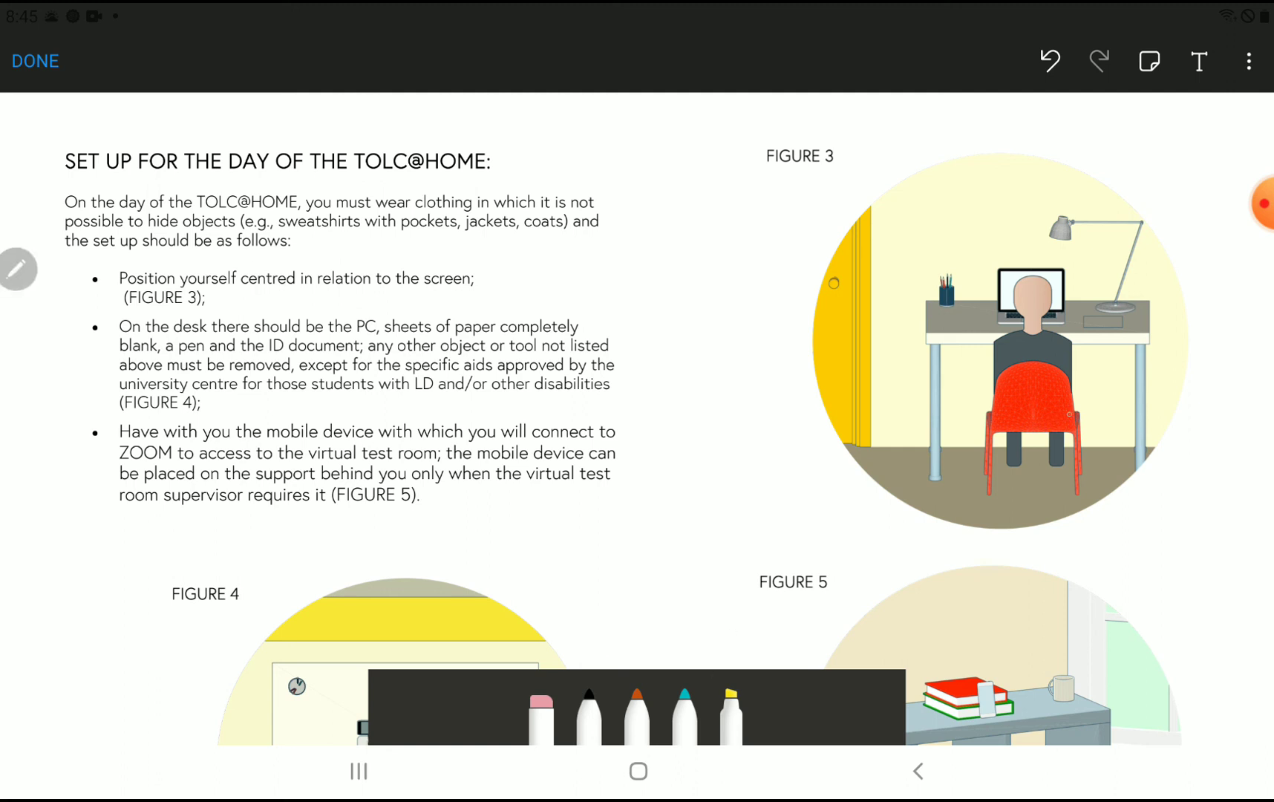
{"action": "left_click", "coordinate": [635, 720]}
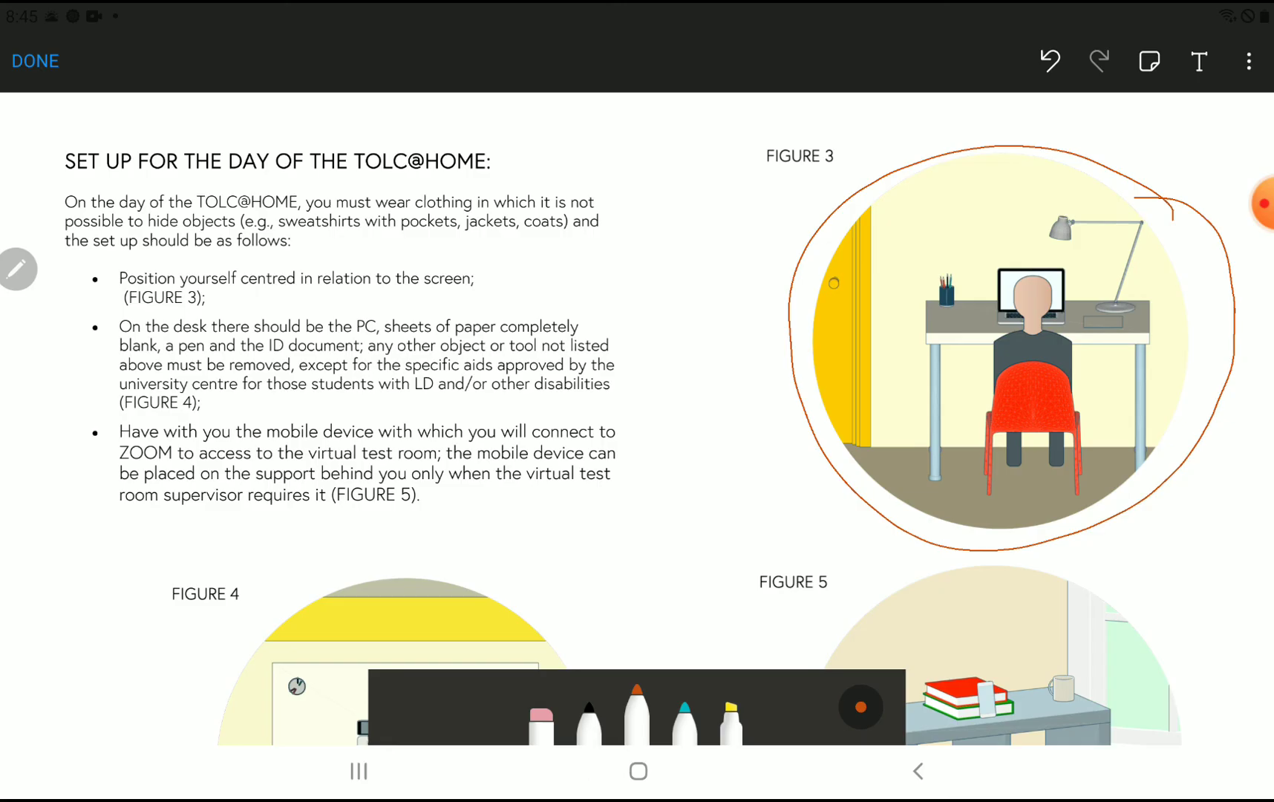
- Move down to Figures 4 and 5 and resume the orange pen
{"action": "scroll", "scroll_direction": "down", "scroll_amount": 3}
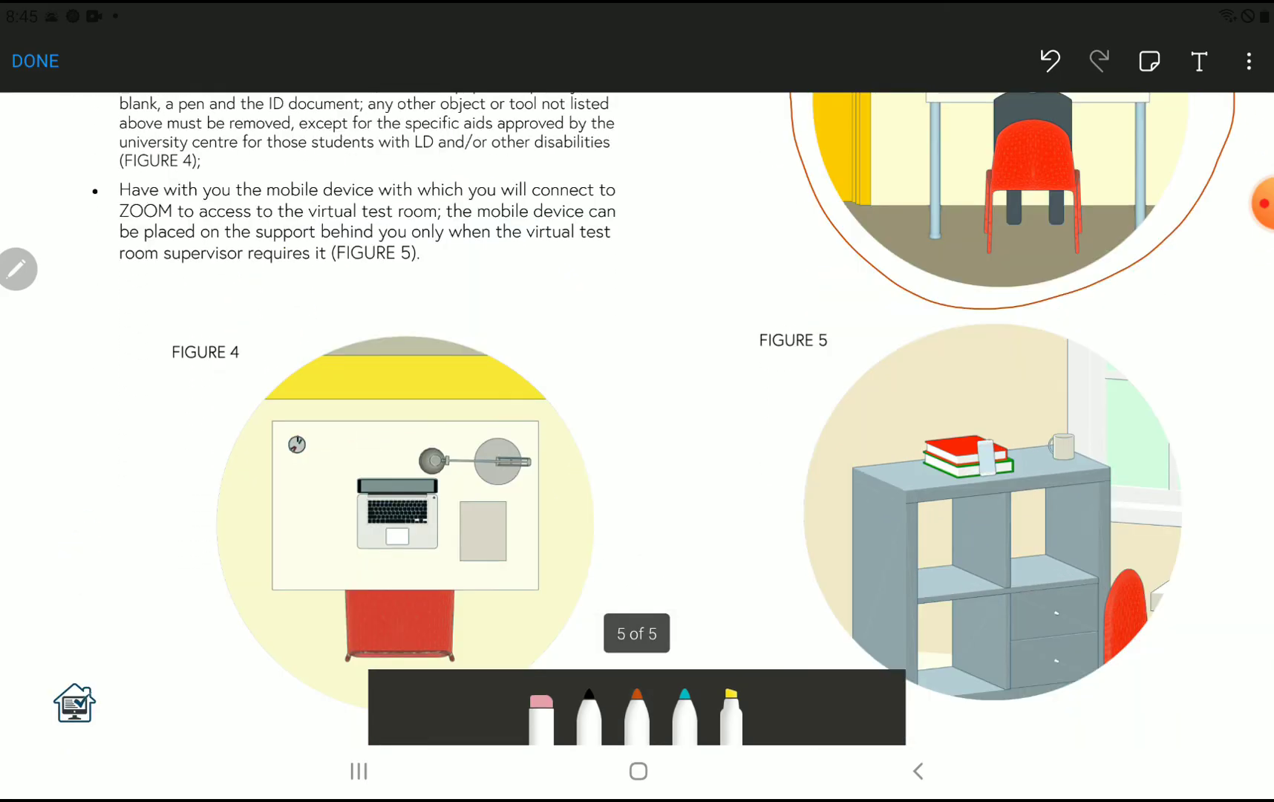
{"action": "left_click", "coordinate": [636, 714]}
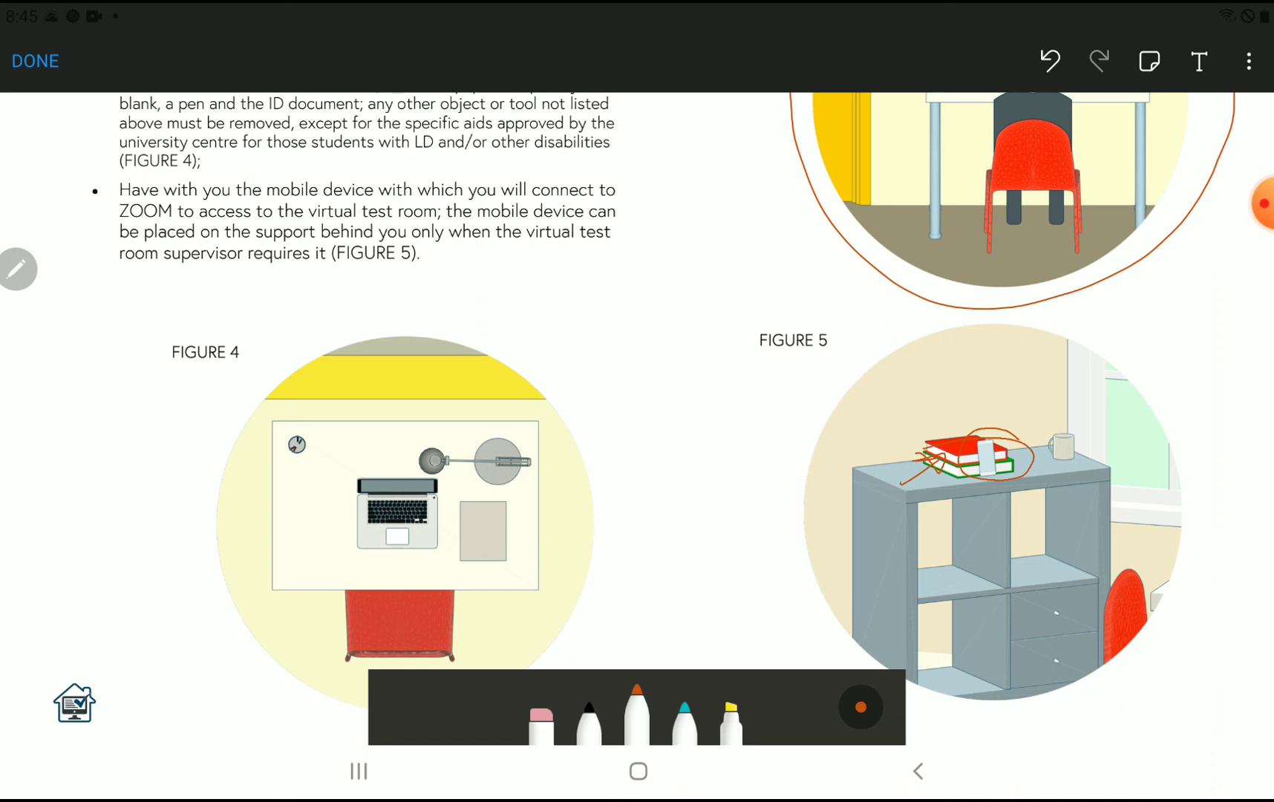
- Circle the books on the Figure 5 shelf in orange and mark the Figure 4 desk
{"action": "left_click_drag", "start_coordinate": [203, 576], "coordinate": [300, 520]}
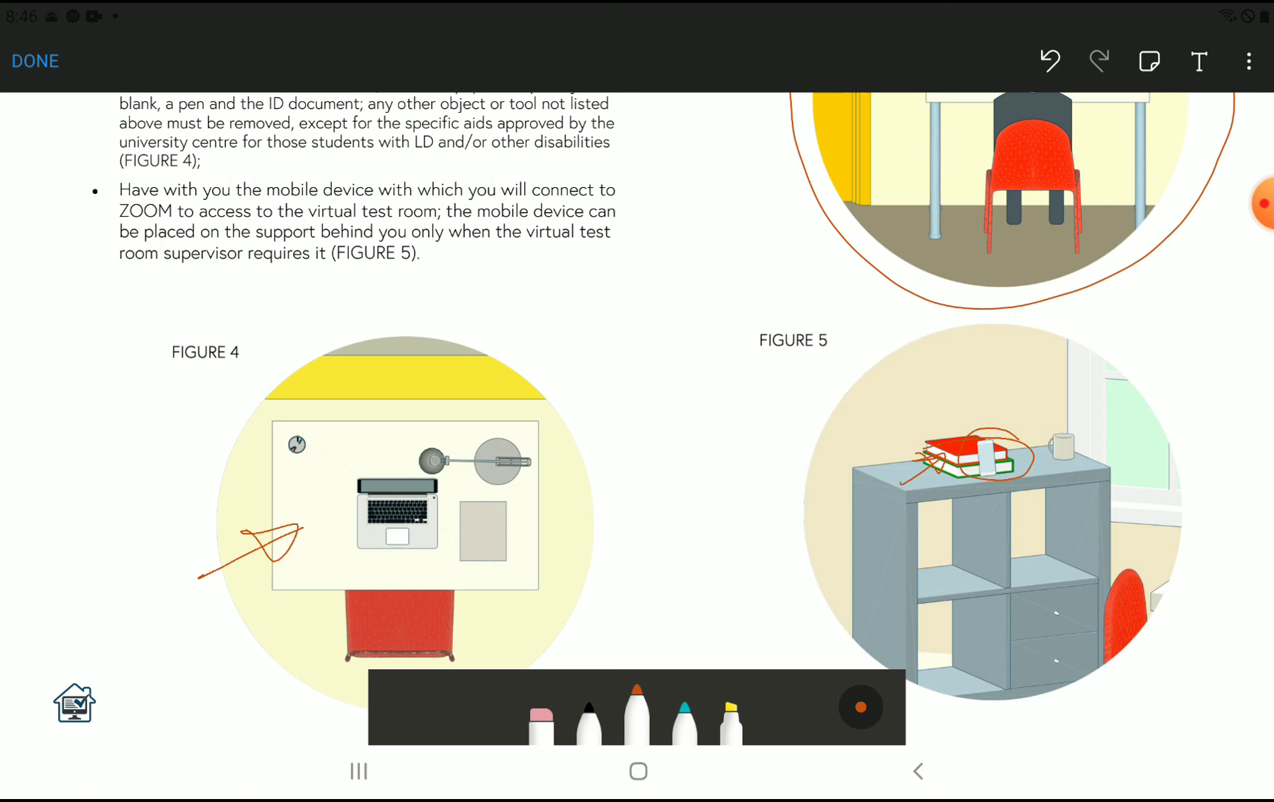
{"action": "left_click", "coordinate": [1265, 201]}
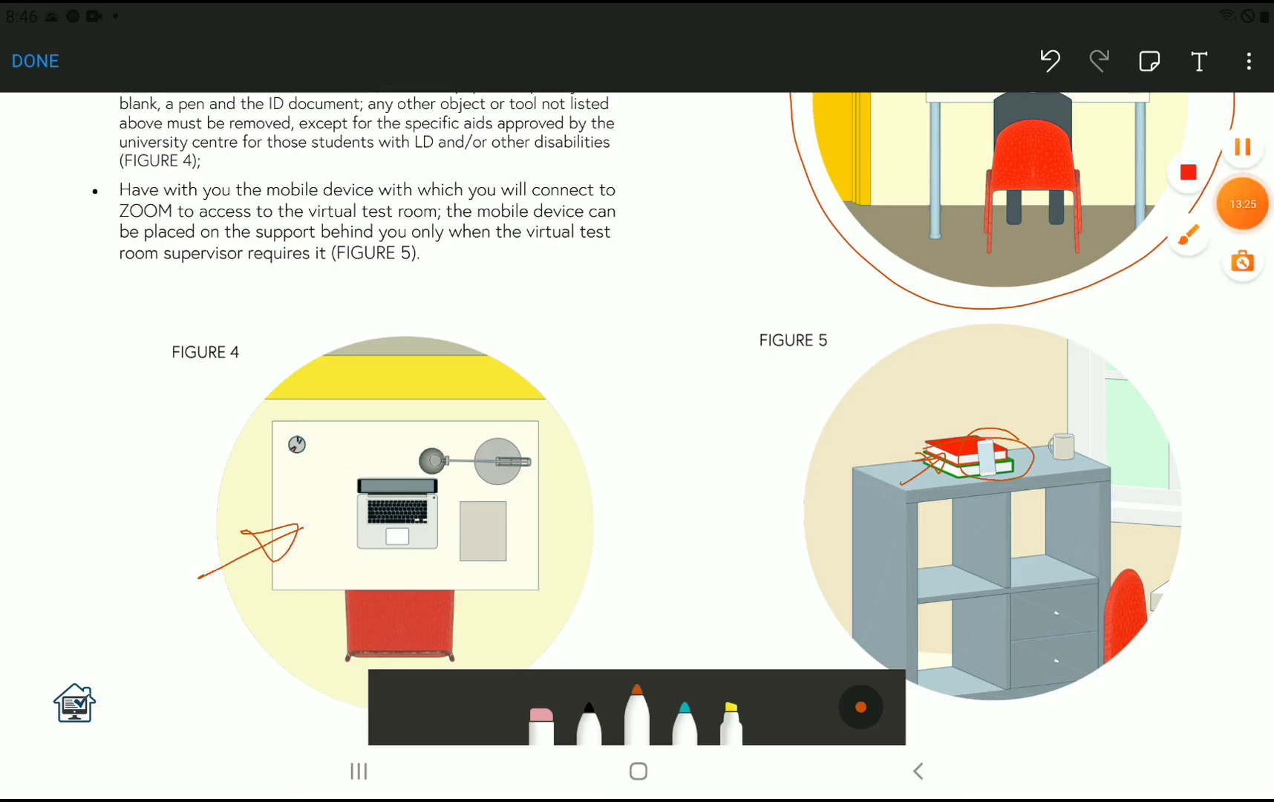